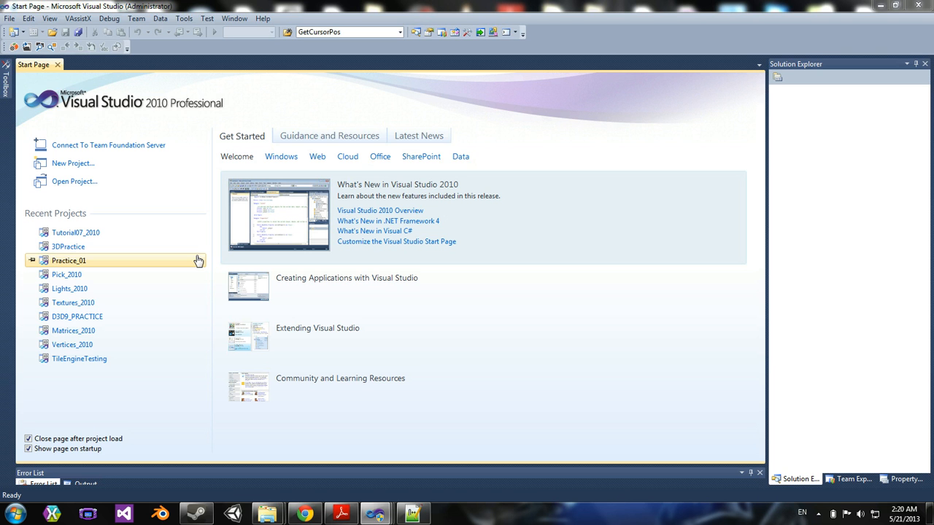
mouse_move(305, 513)
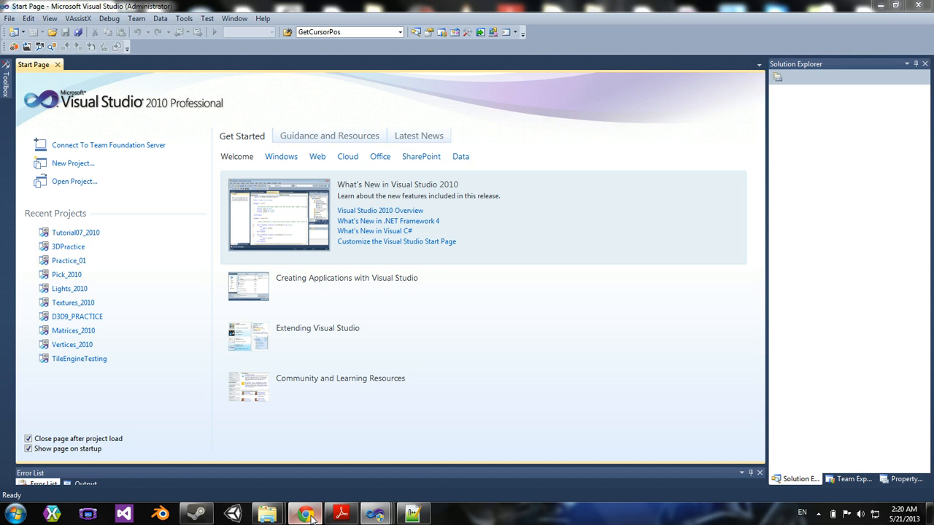
Step: Switch to Chrome, reload monogame.net and browse the Showcase page of MonoGame games like Fez
click(305, 513)
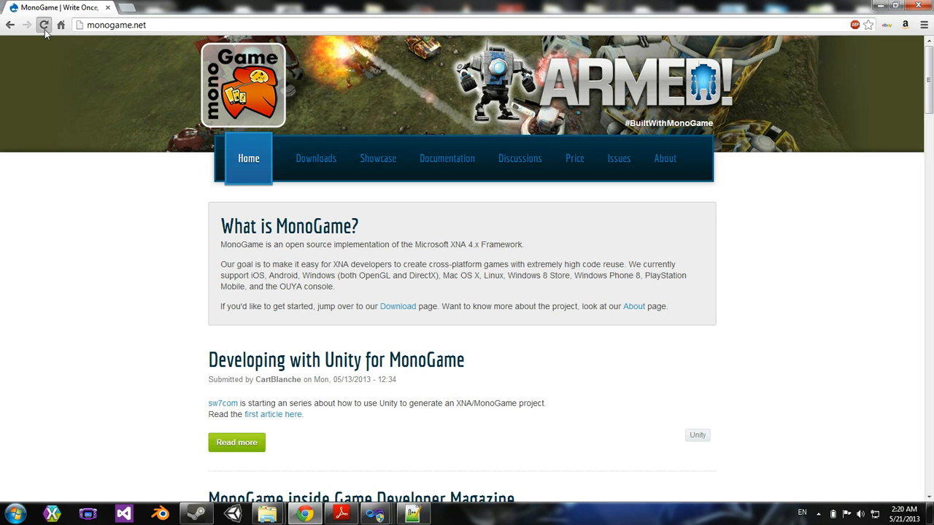
click(43, 24)
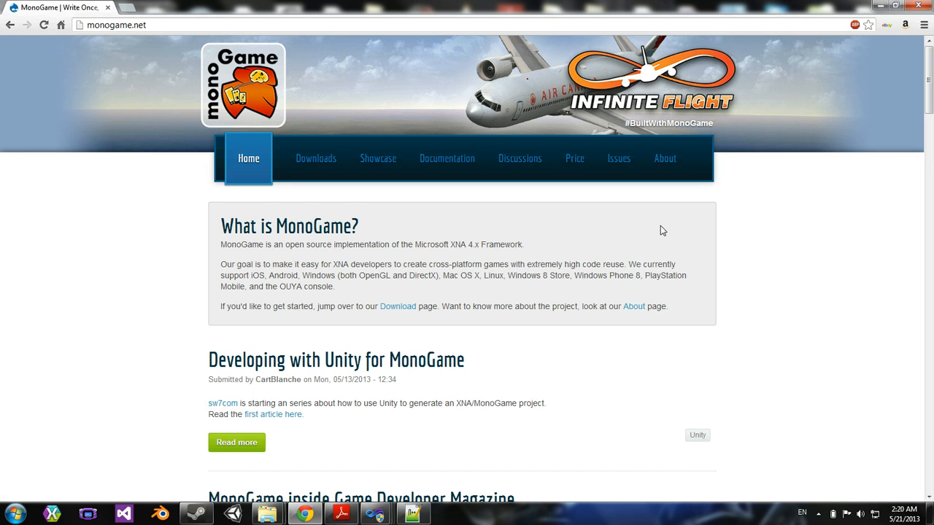
click(378, 157)
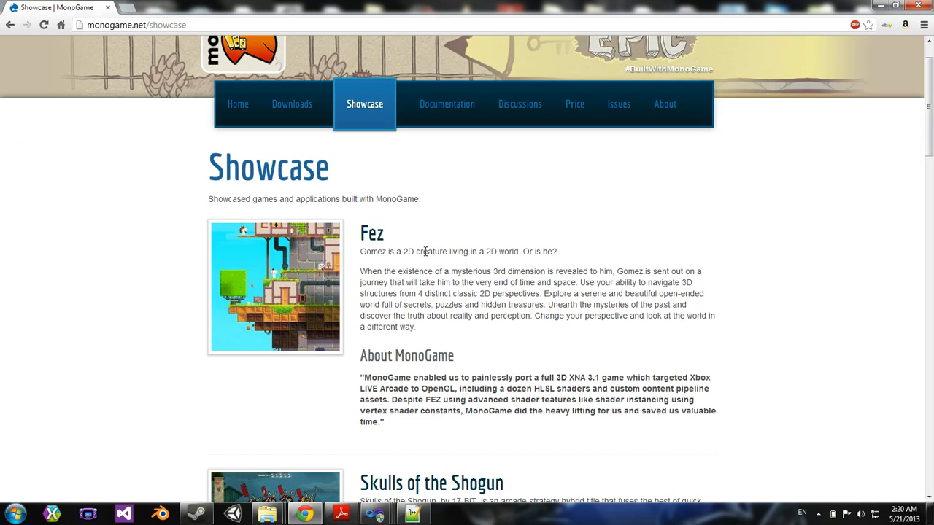
scroll(down, 3)
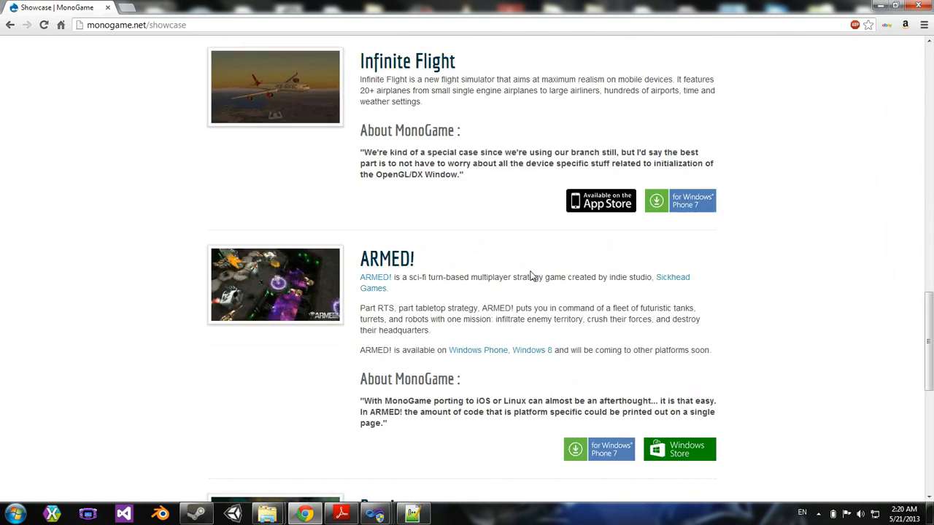
scroll(down, 3)
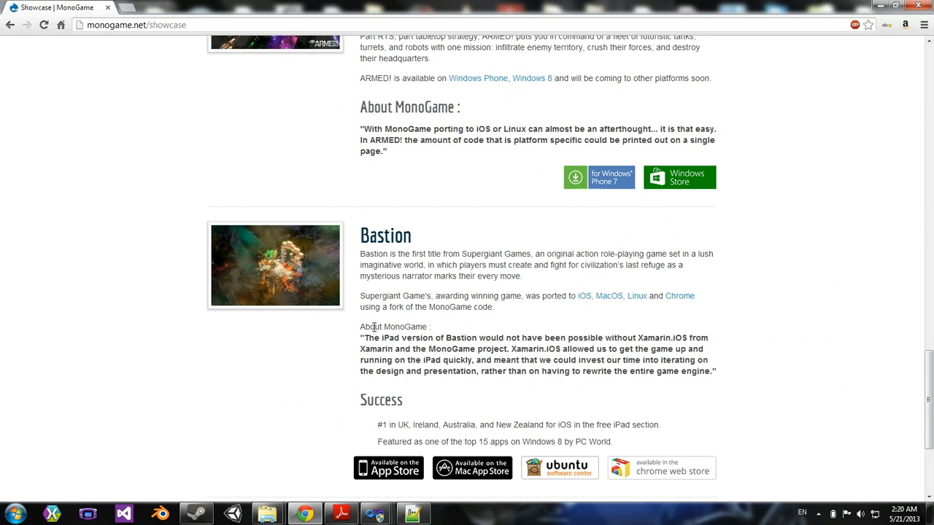
scroll(up, 3)
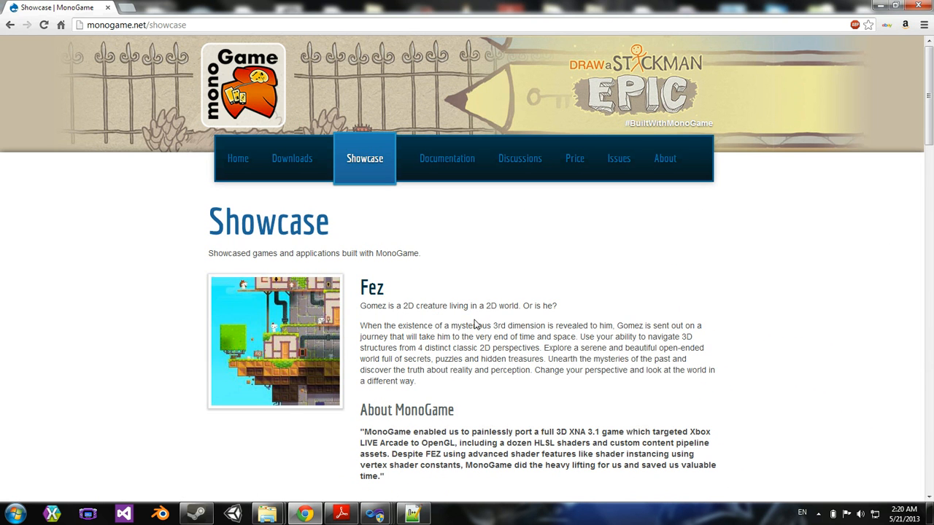
mouse_move(292, 158)
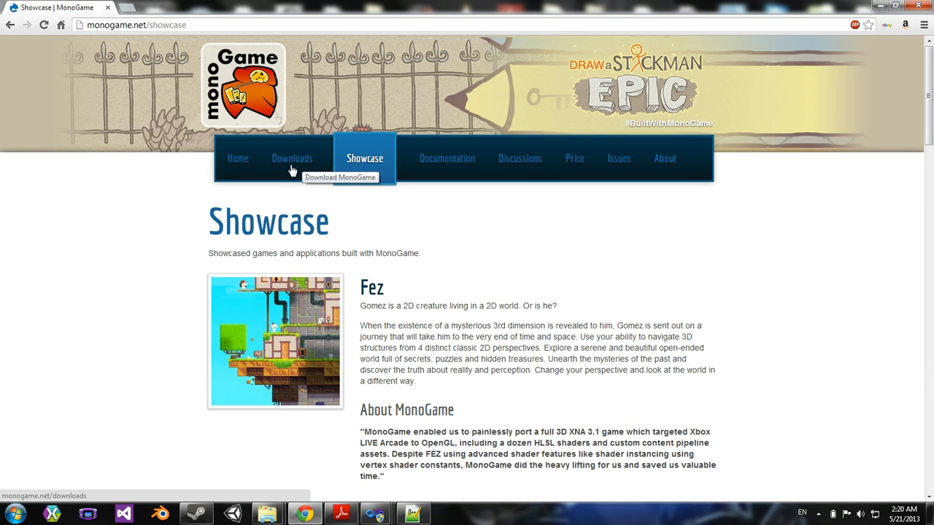
mouse_move(520, 157)
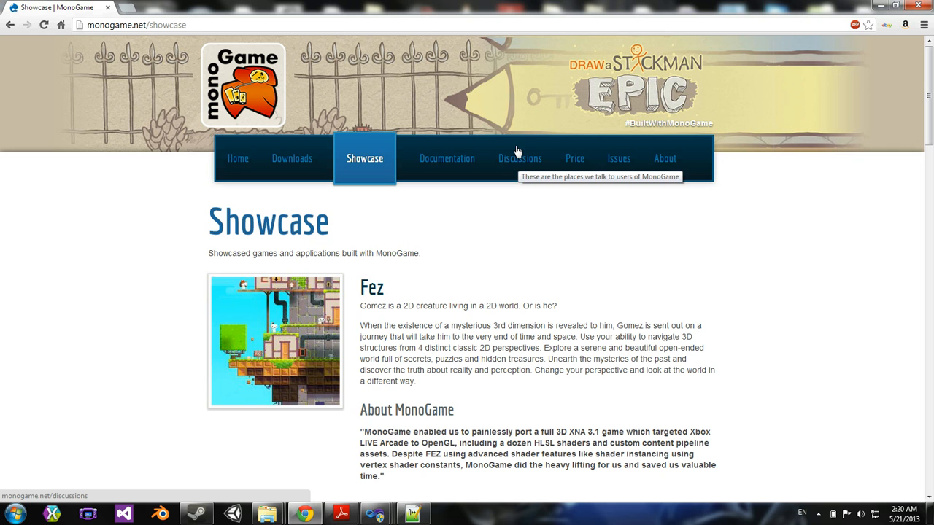
mouse_move(446, 158)
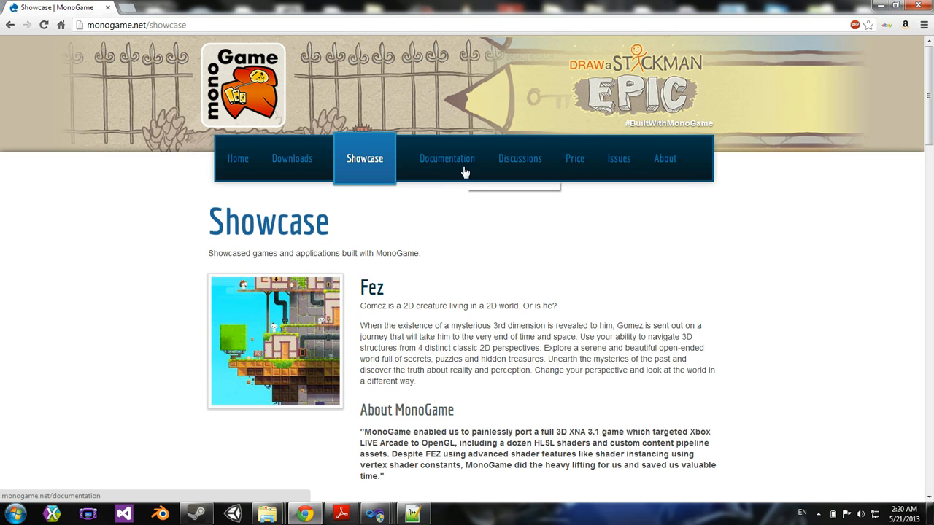
mouse_move(540, 306)
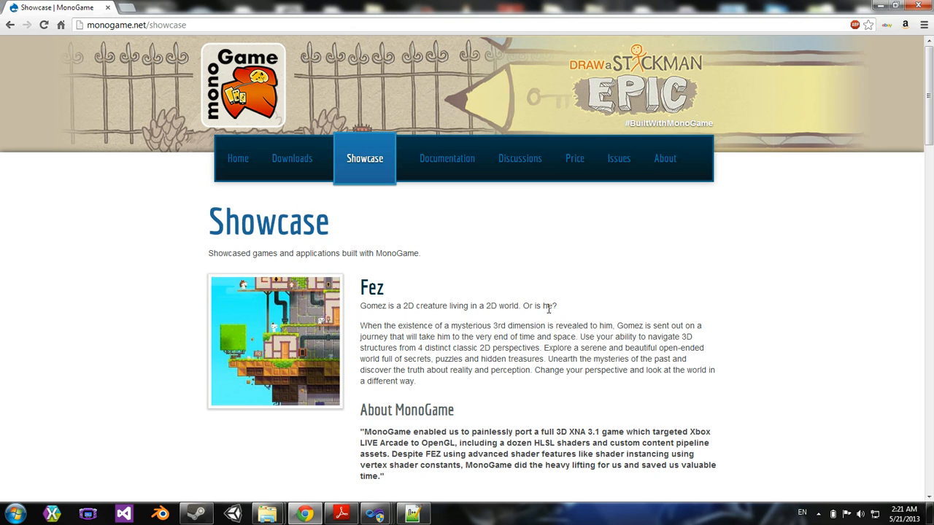
mouse_move(408, 250)
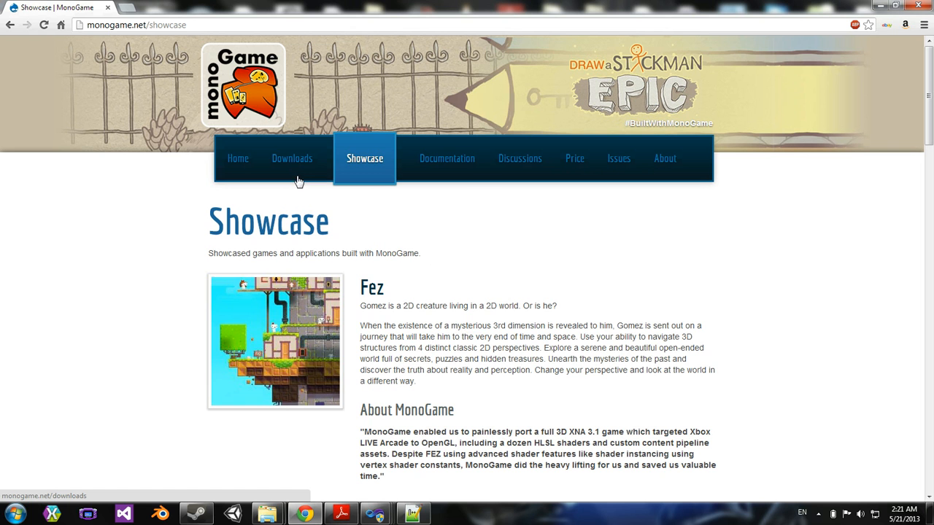
Step: Show the MonoGame Downloads page with prerequisites and the v3.0.1 stable release
click(292, 157)
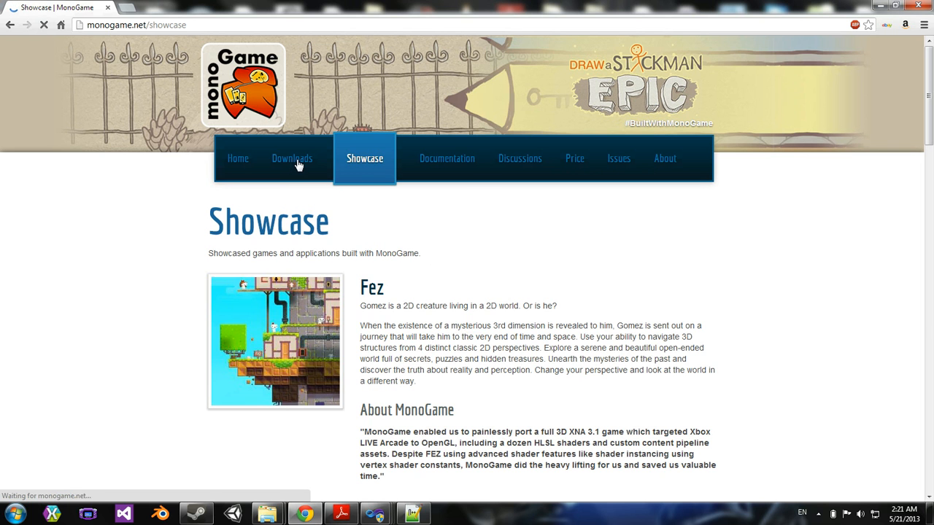
click(292, 157)
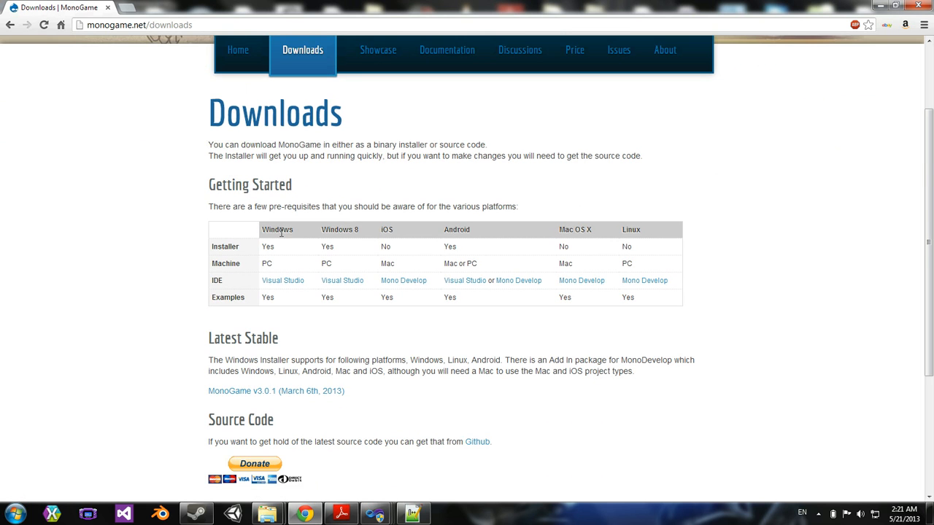
mouse_move(415, 236)
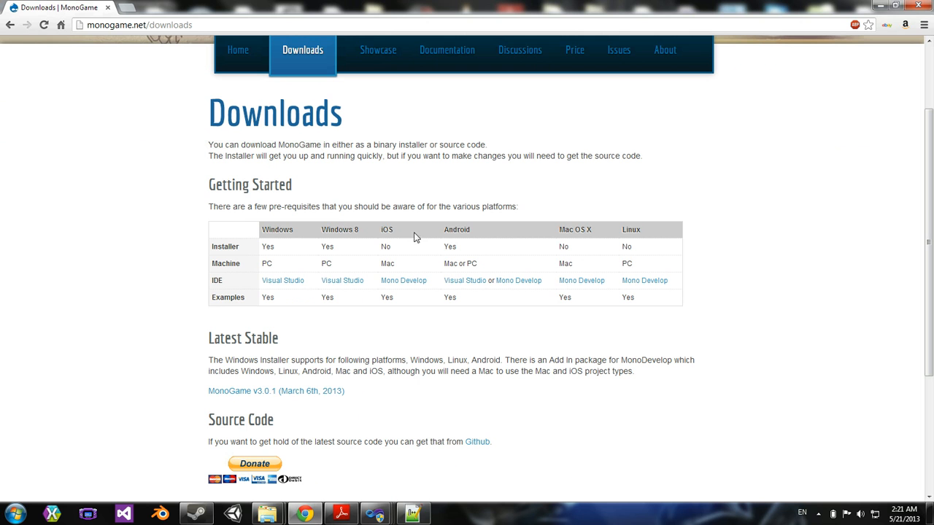
mouse_move(286, 309)
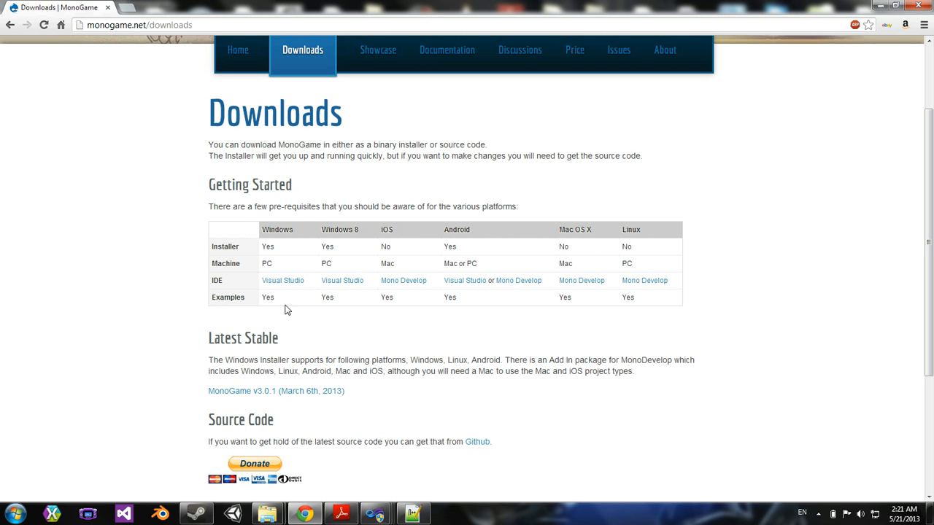
mouse_move(283, 280)
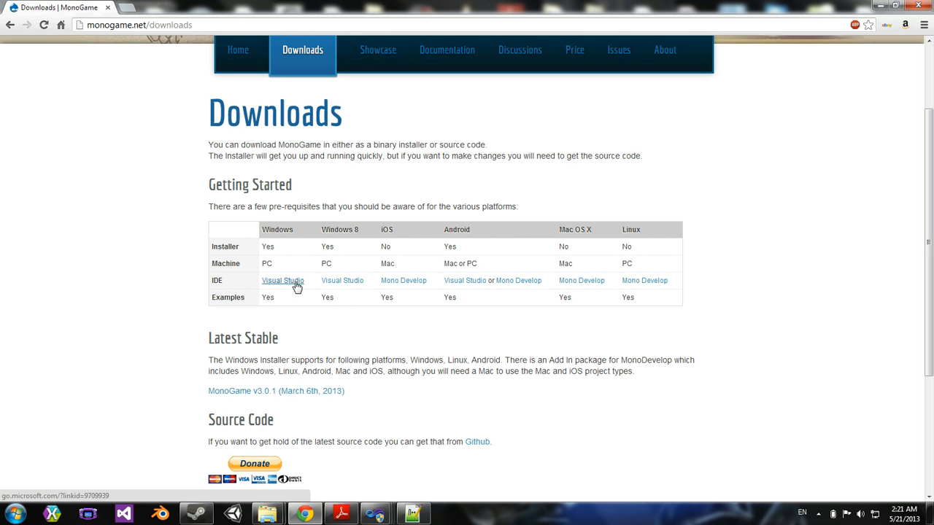
mouse_move(453, 300)
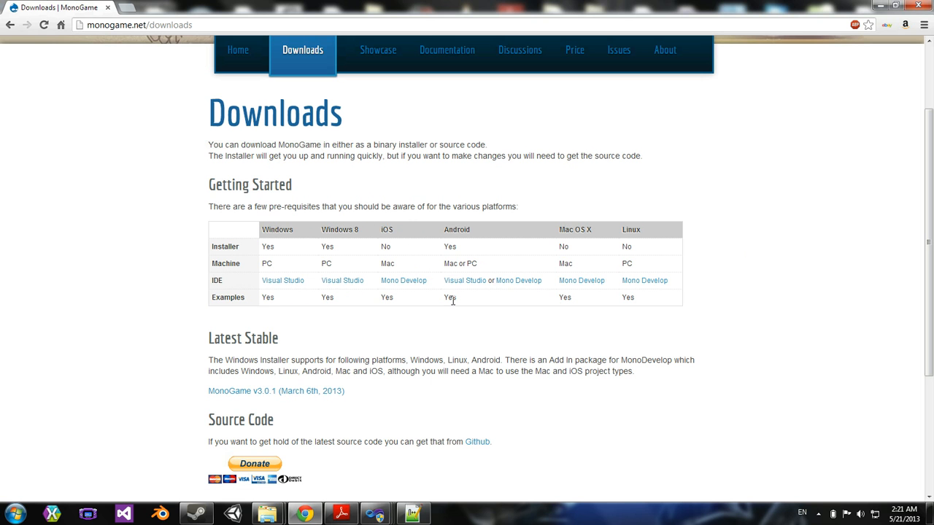
mouse_move(581, 280)
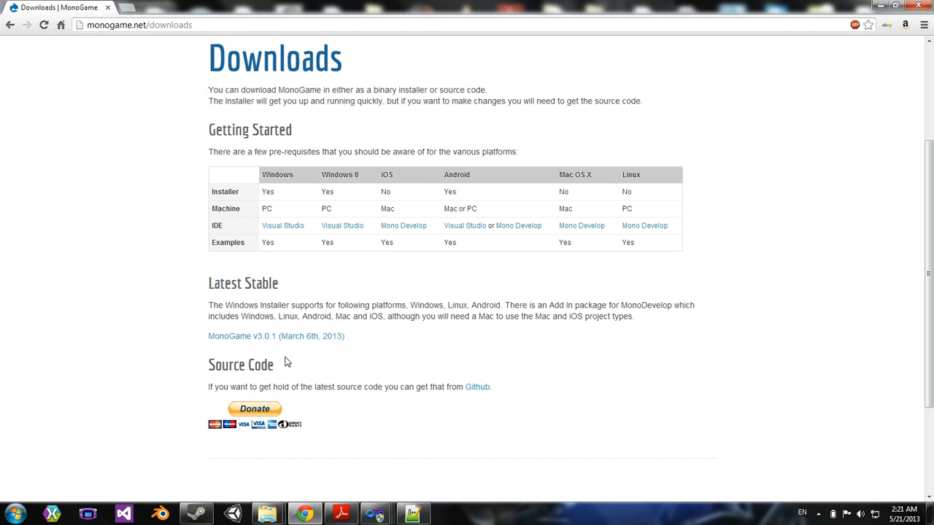
mouse_move(276, 336)
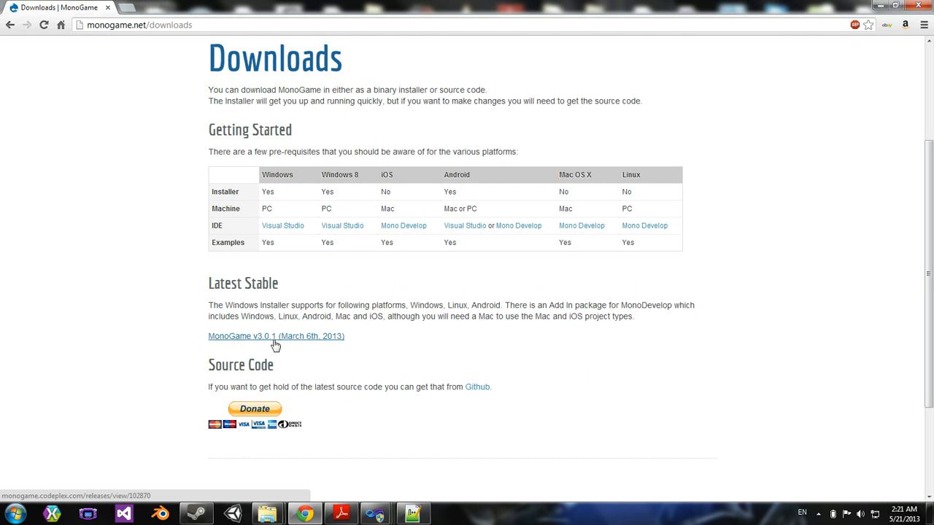
mouse_move(324, 346)
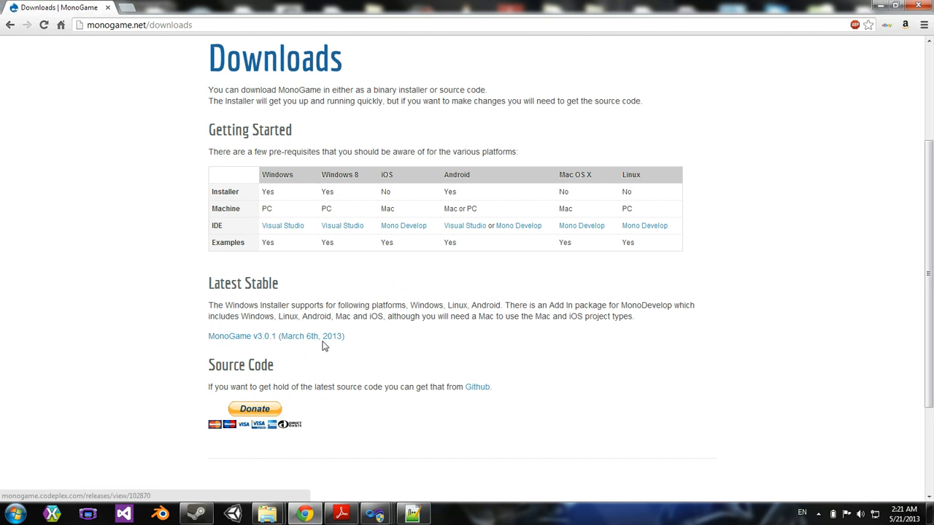
Step: Start the CodePlex download of MonoGame 3.0.1 for Visual Studio 2010/2012, then return to Visual Studio
click(275, 336)
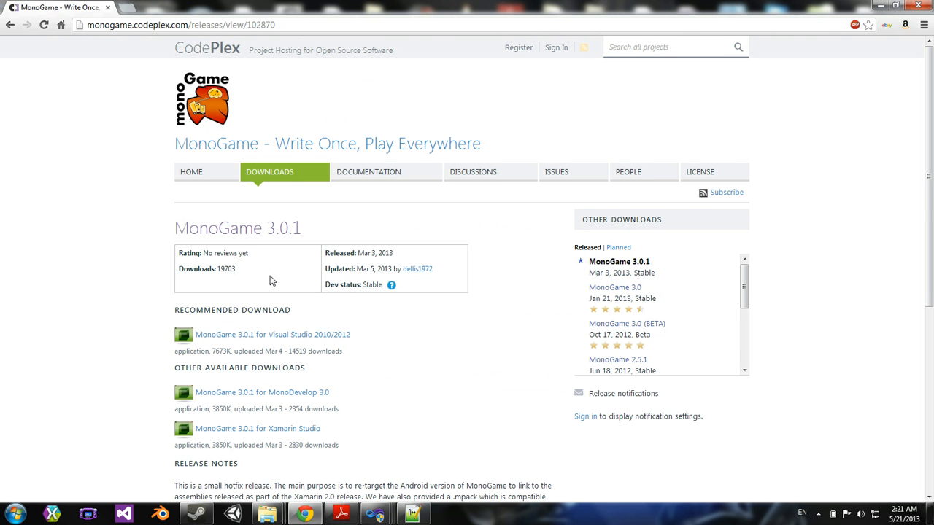
scroll(down, 3)
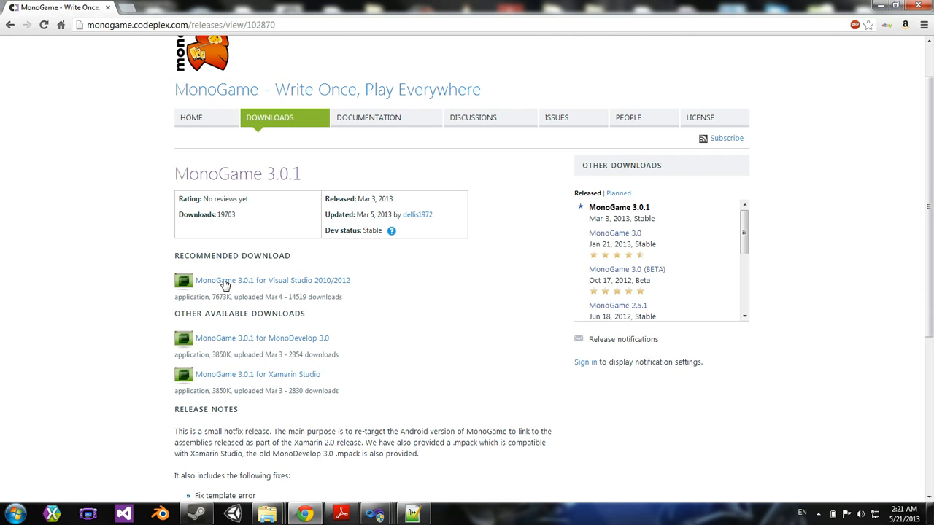
scroll(down, 3)
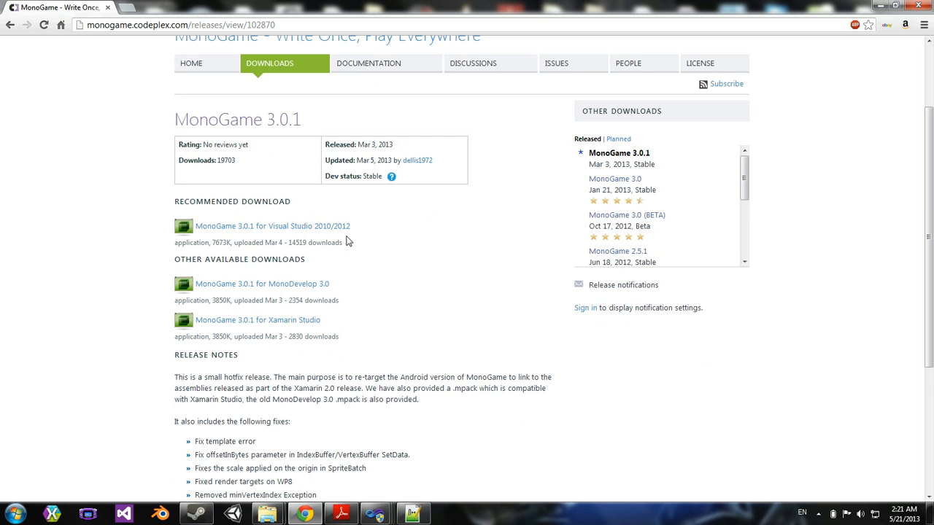
mouse_move(324, 239)
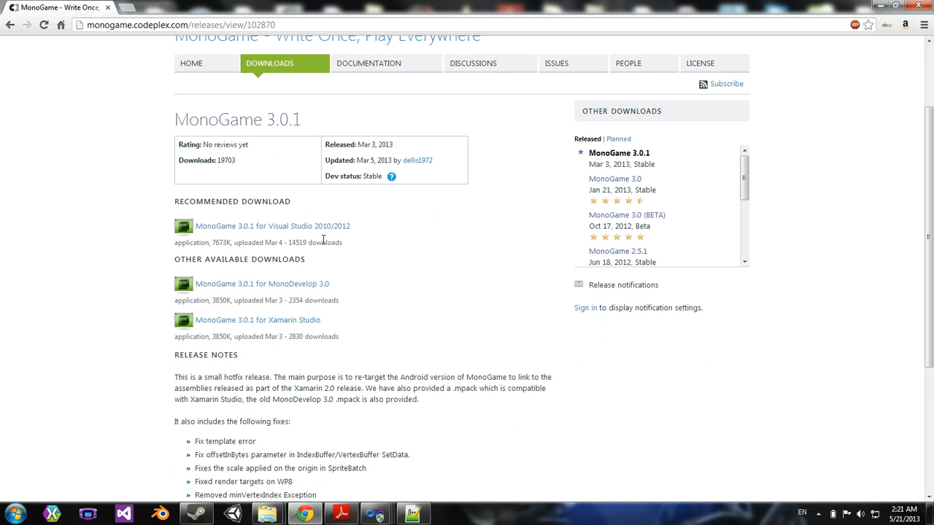
mouse_move(276, 283)
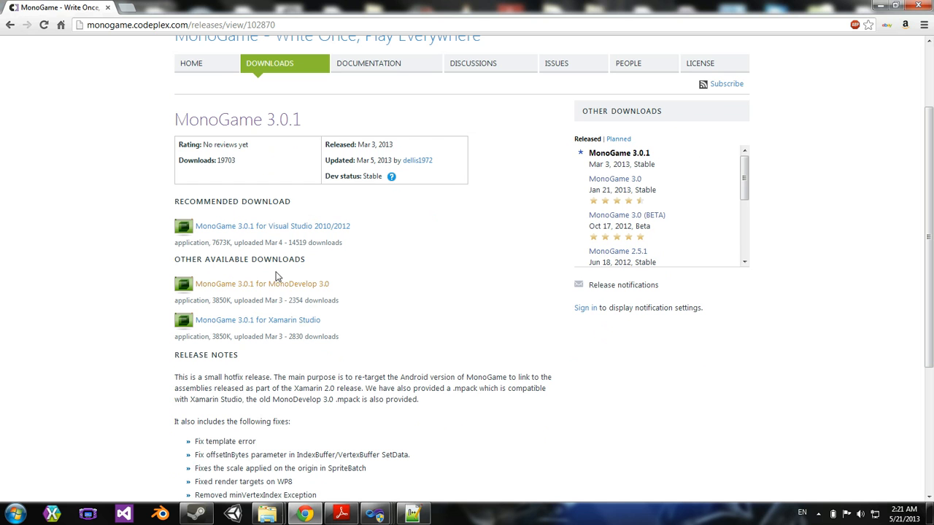
mouse_move(283, 286)
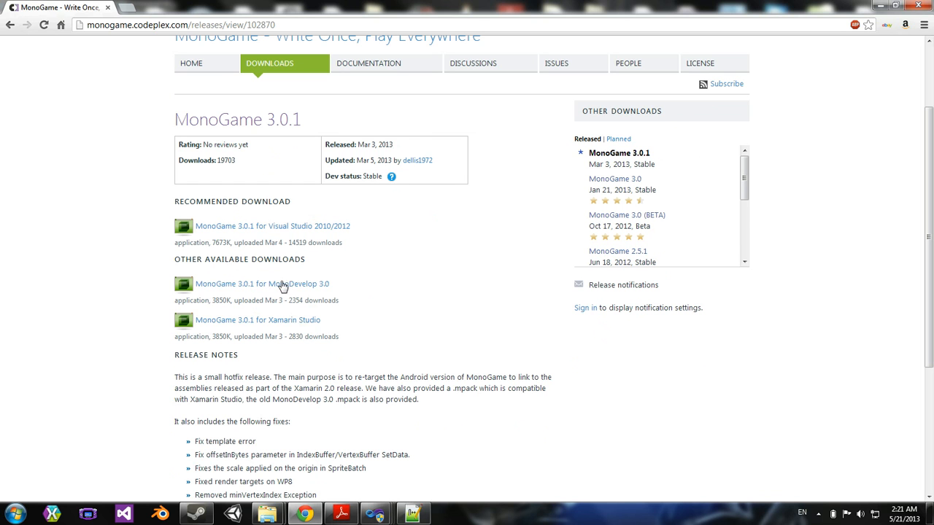
mouse_move(314, 283)
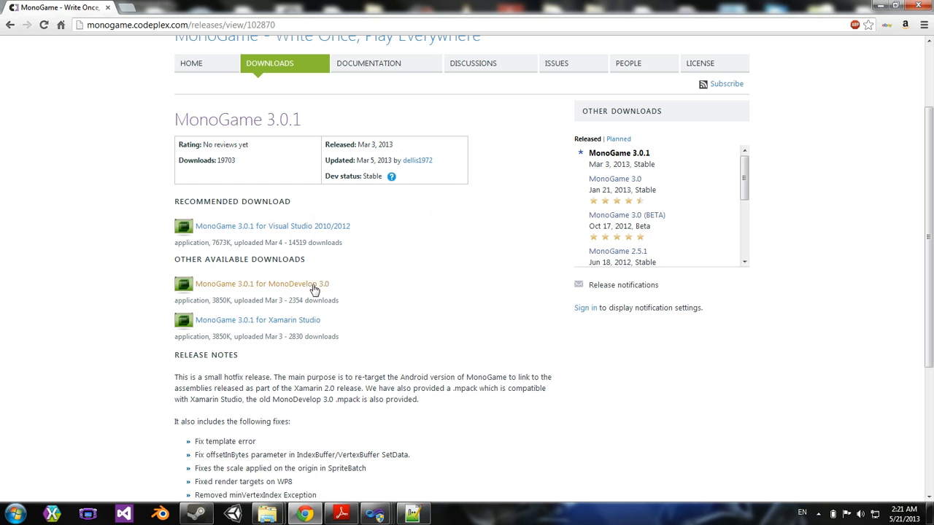
mouse_move(274, 245)
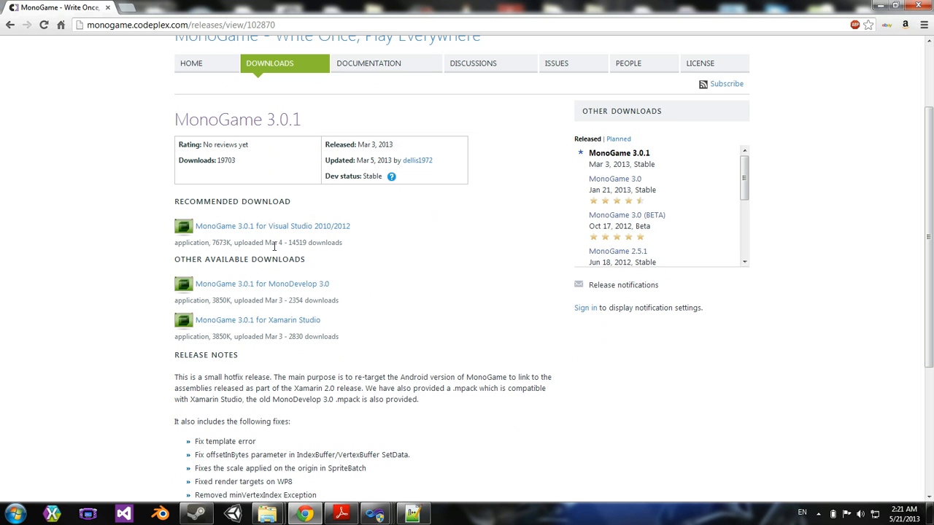
mouse_move(324, 233)
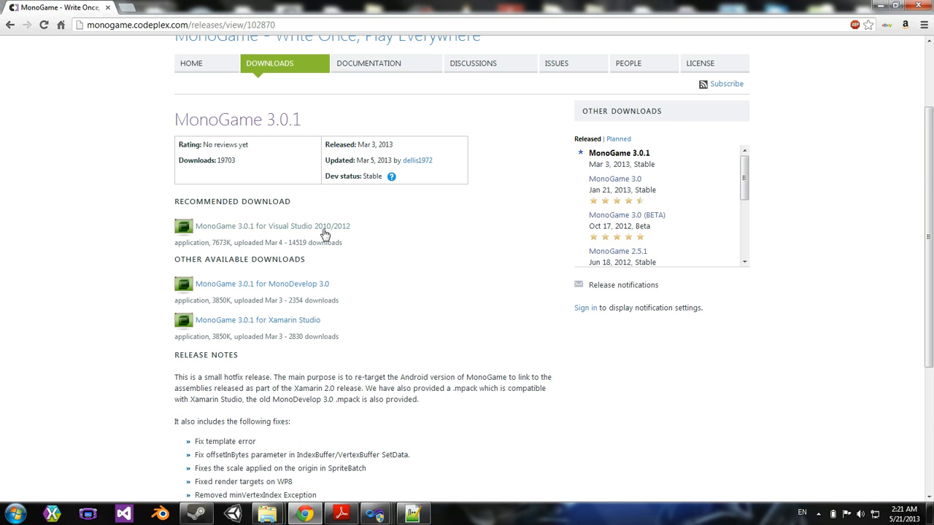
scroll(up, 3)
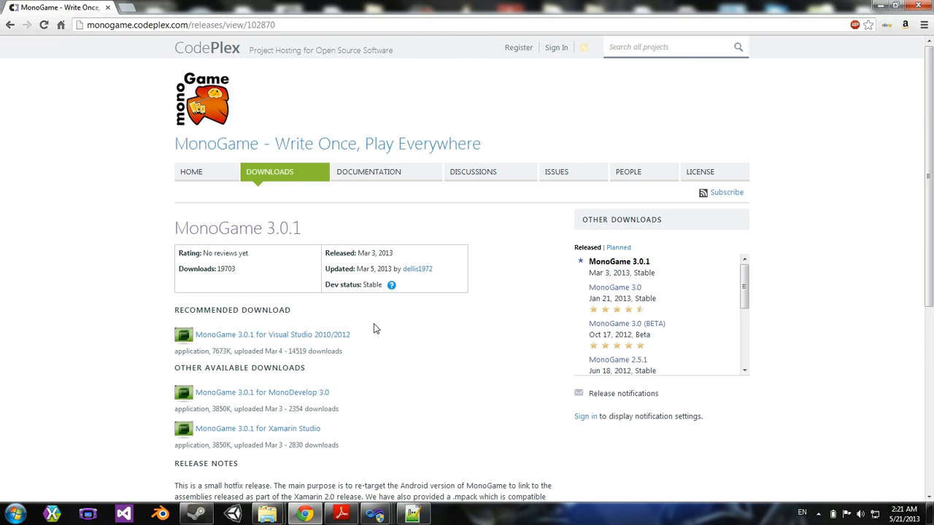
click(271, 334)
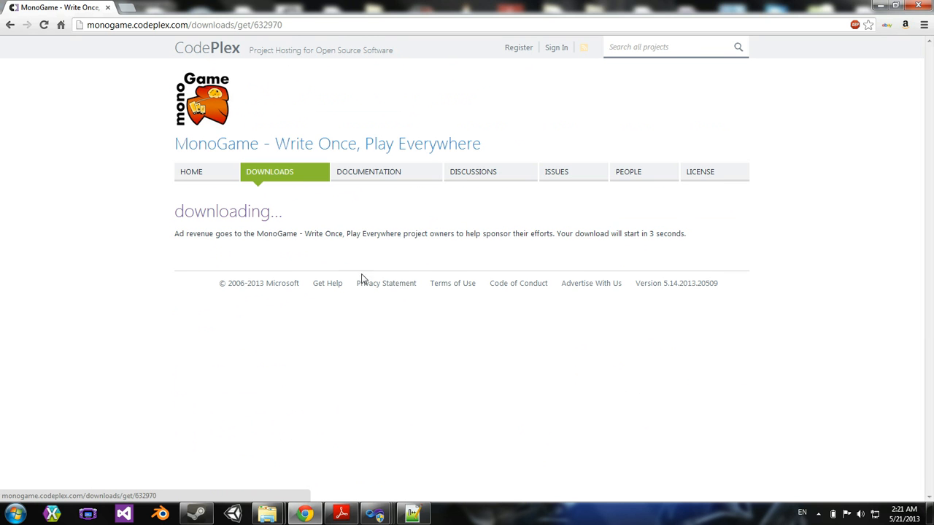
mouse_move(53, 480)
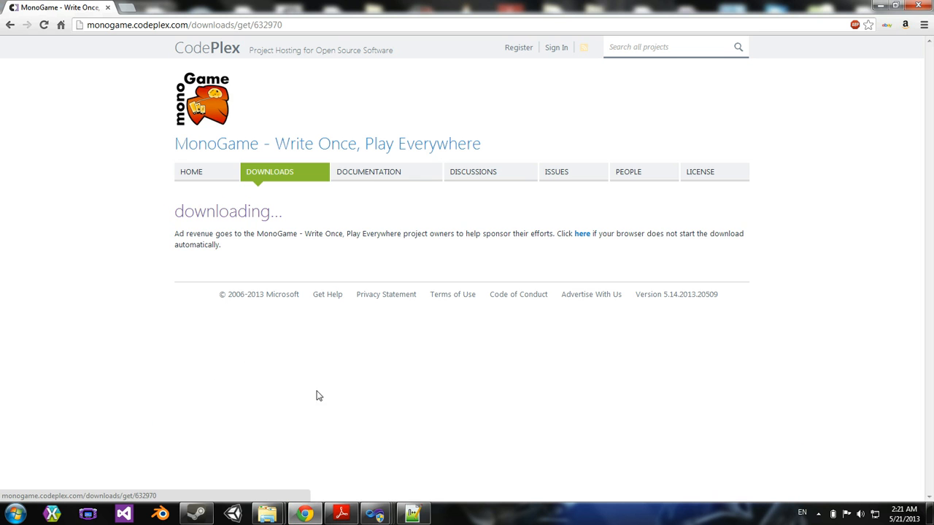
click(123, 514)
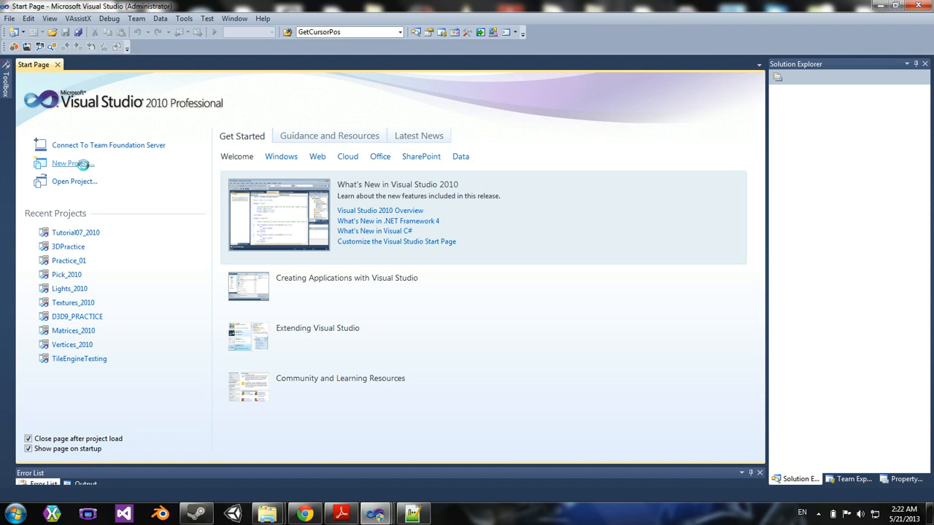
Step: Start a new project and list the MonoGame templates under Visual C#
click(70, 164)
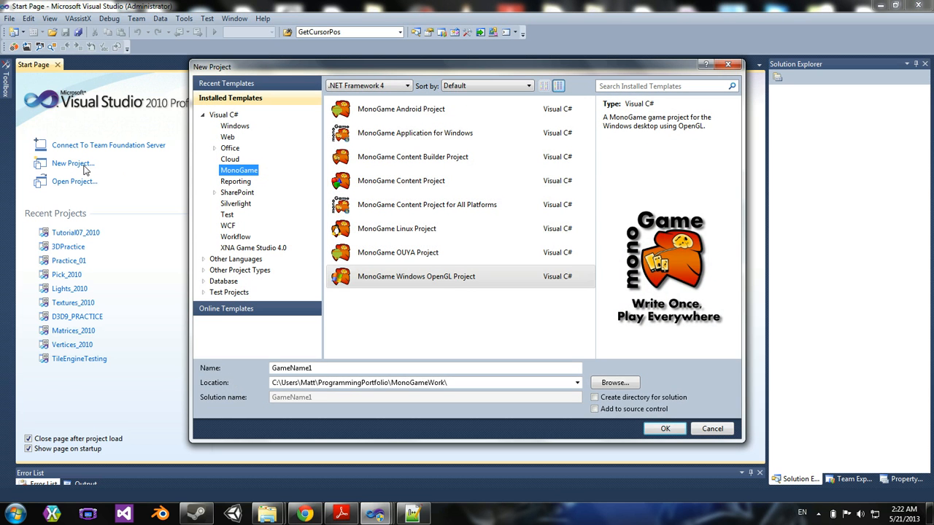
click(225, 114)
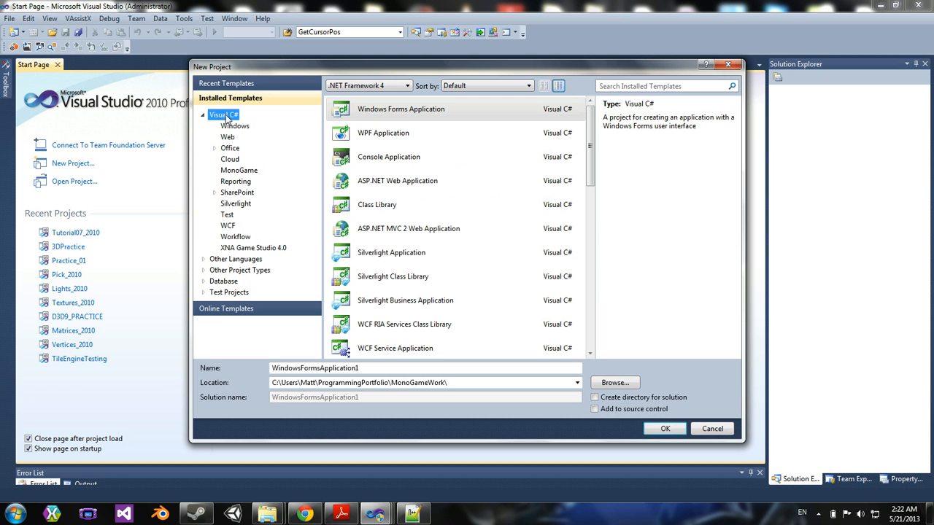
mouse_move(242, 188)
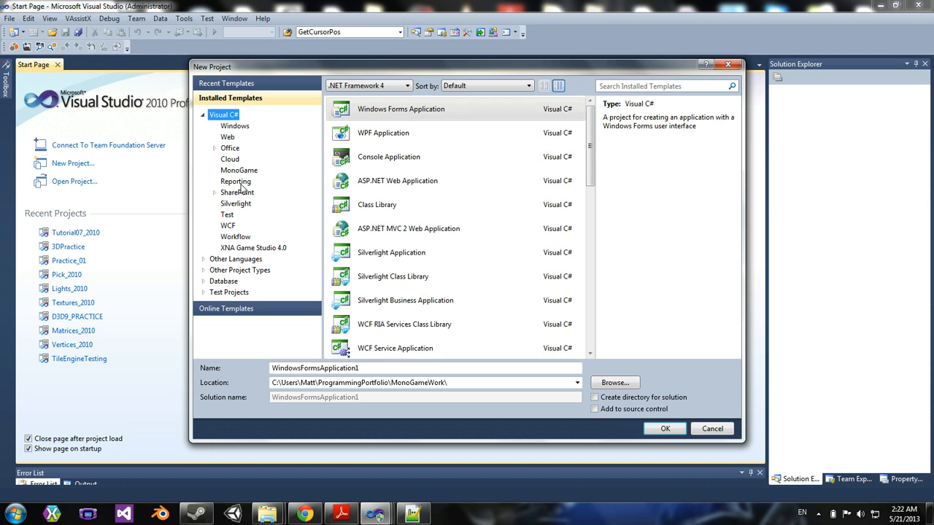
click(239, 169)
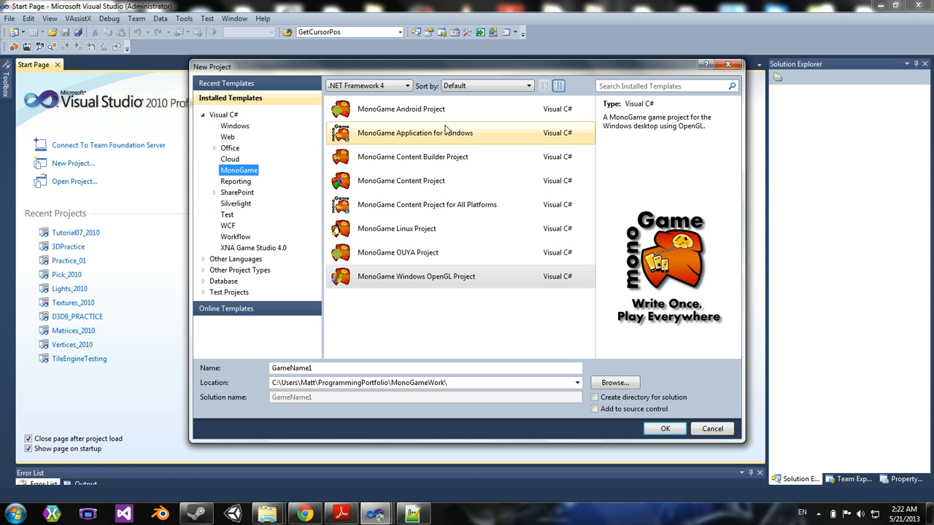
click(412, 156)
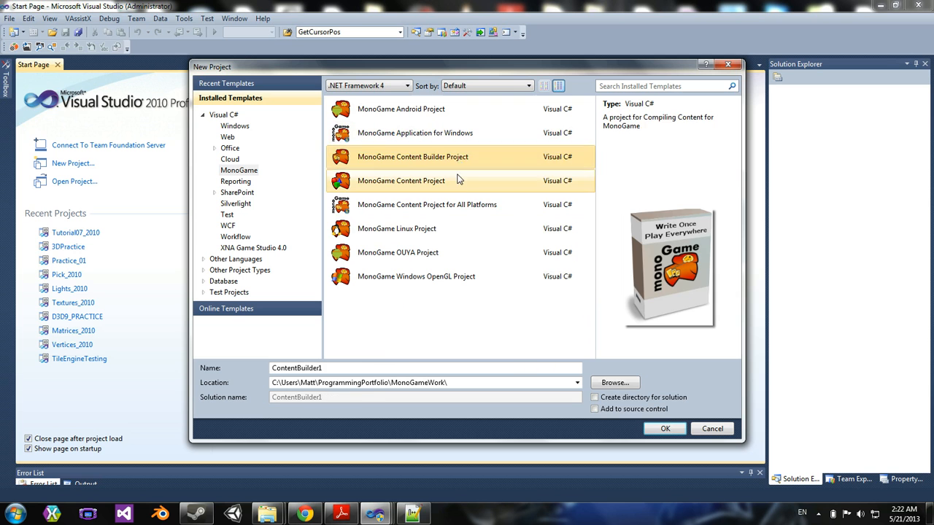
click(396, 251)
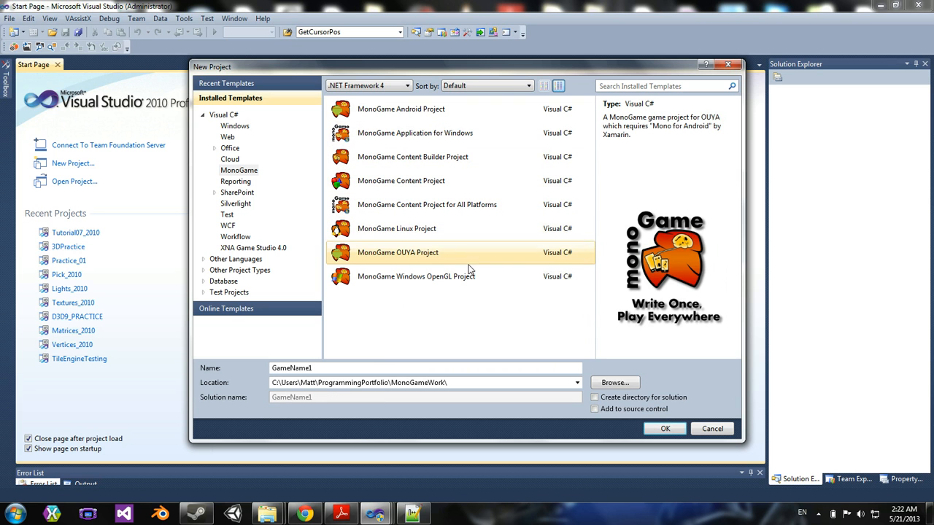
mouse_move(414, 263)
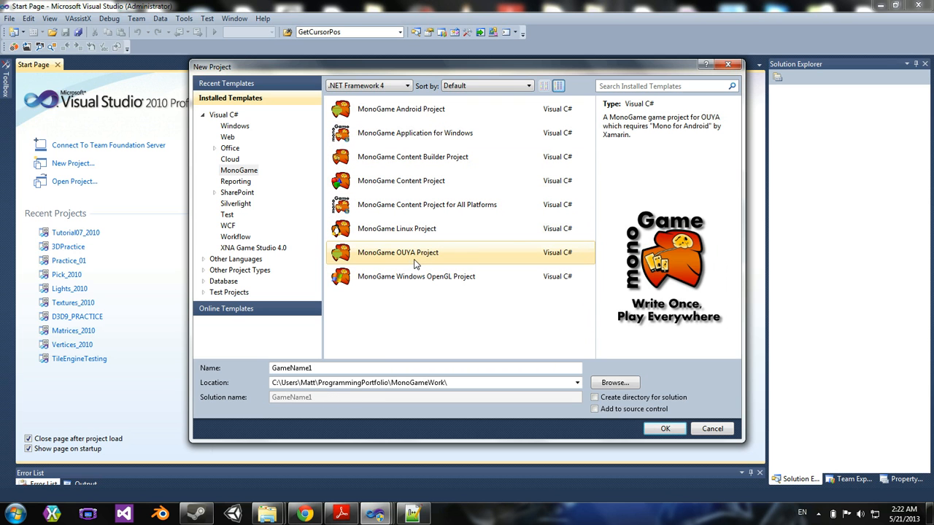
Step: Preview the Windows OpenGL, Android and Windows Application MonoGame templates
click(416, 277)
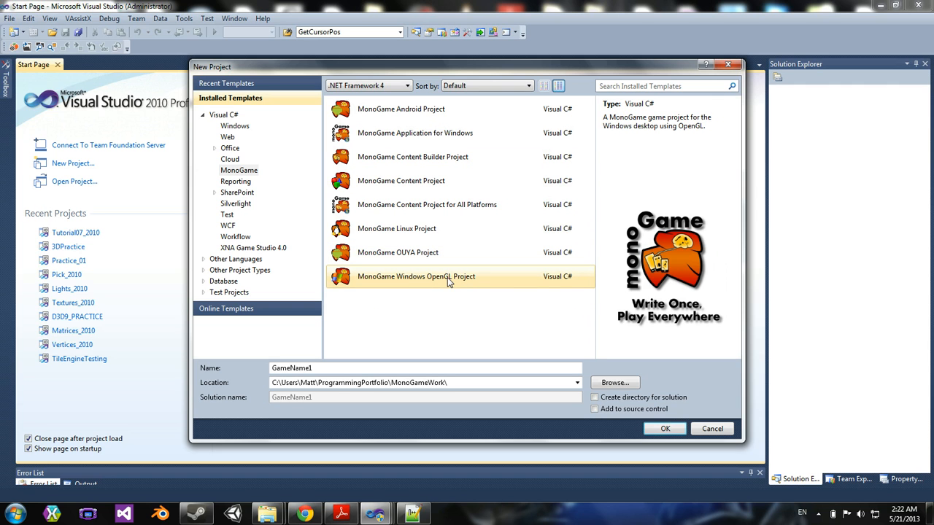
click(397, 228)
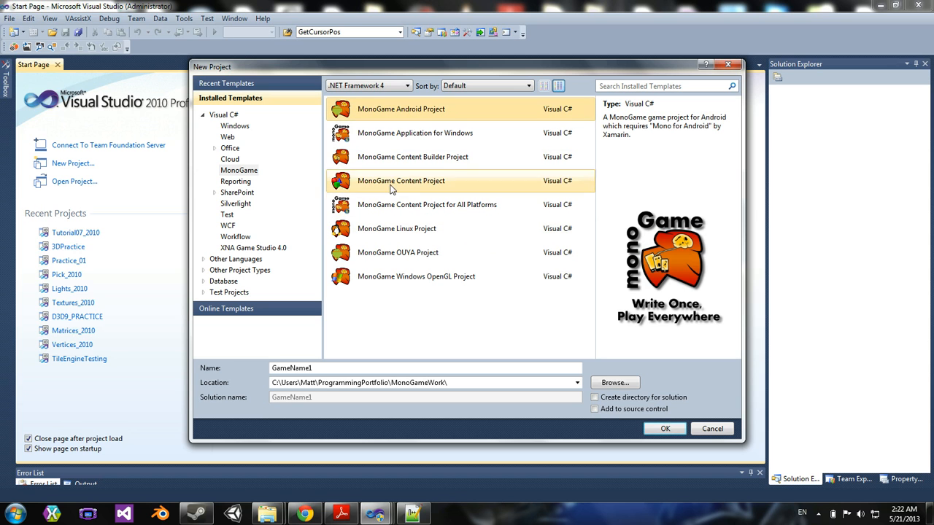
click(414, 132)
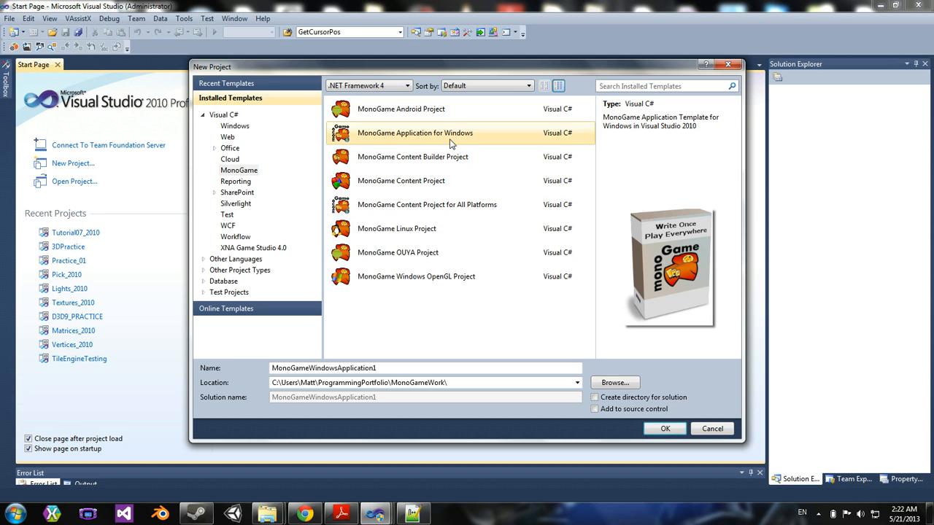
click(416, 276)
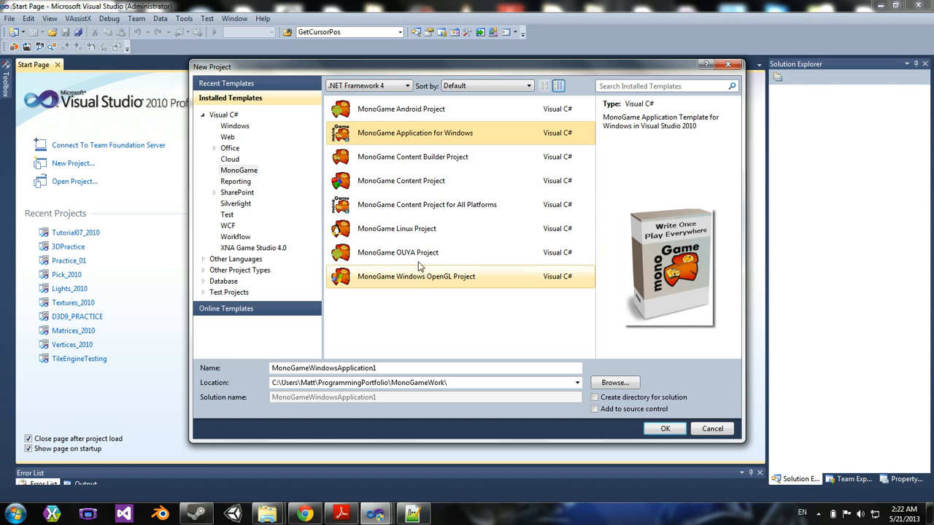
click(400, 108)
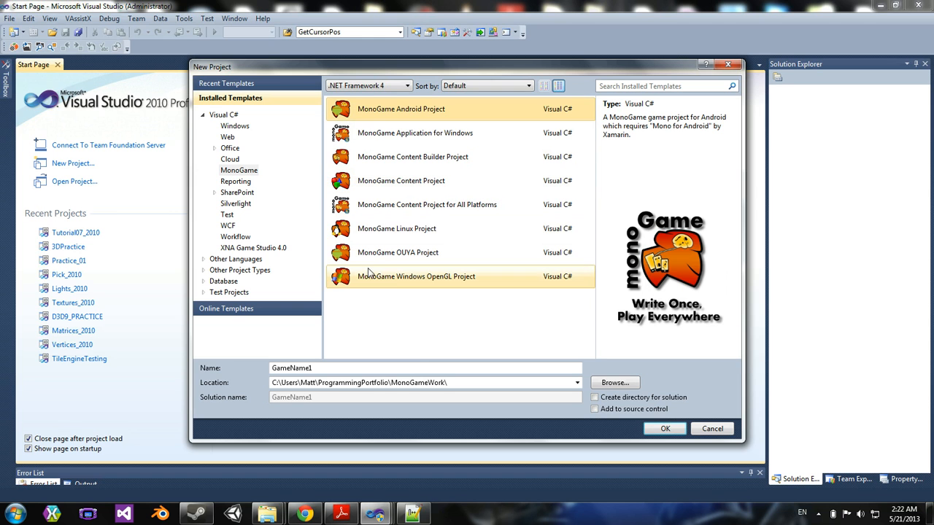
mouse_move(357, 312)
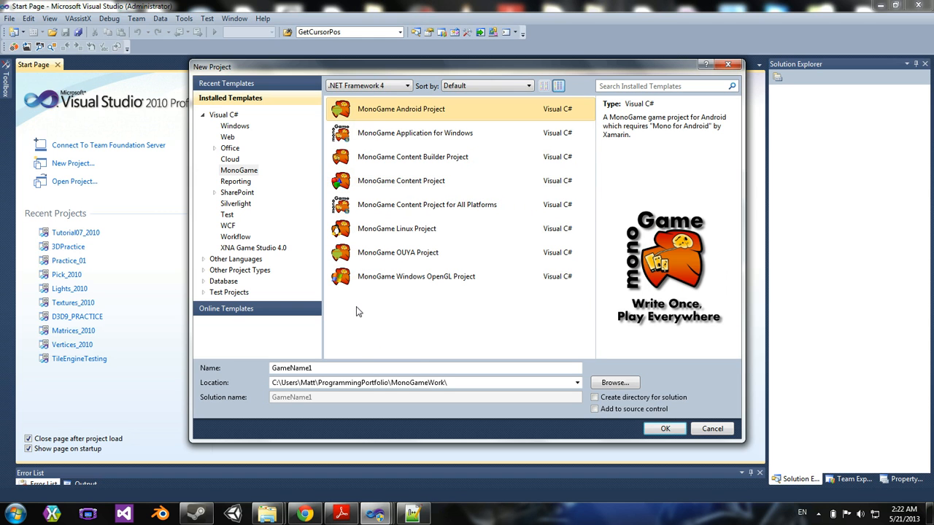
mouse_move(321, 327)
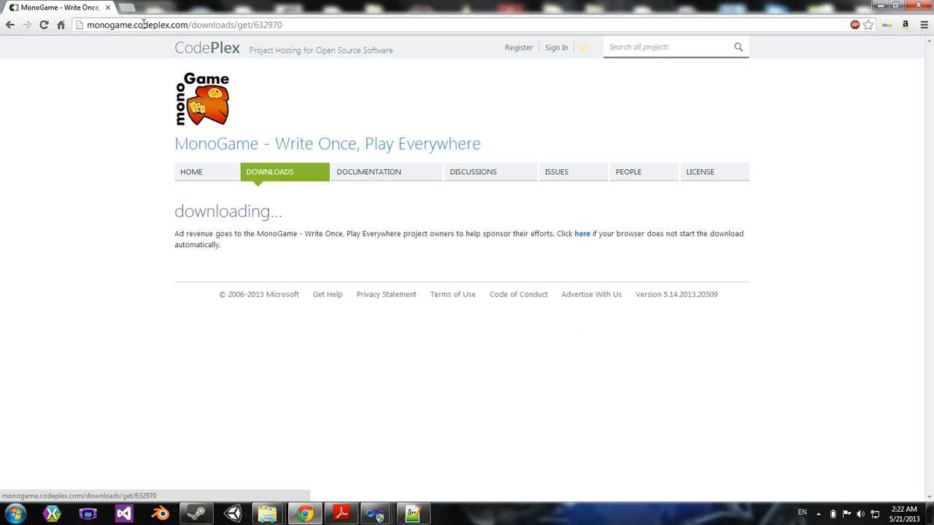
Step: Search for 'xamarin', visit xamarin.com and go to its Pricing plans page
text(xamarin)
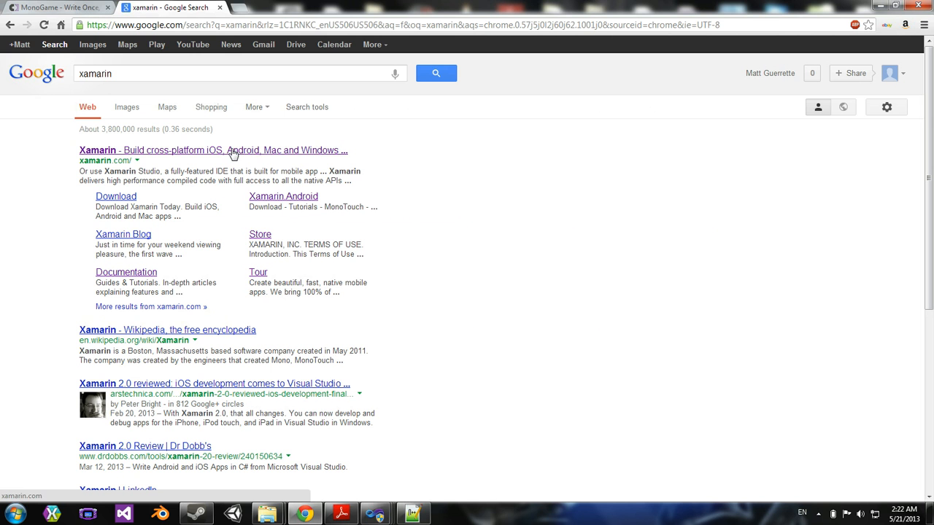
click(213, 150)
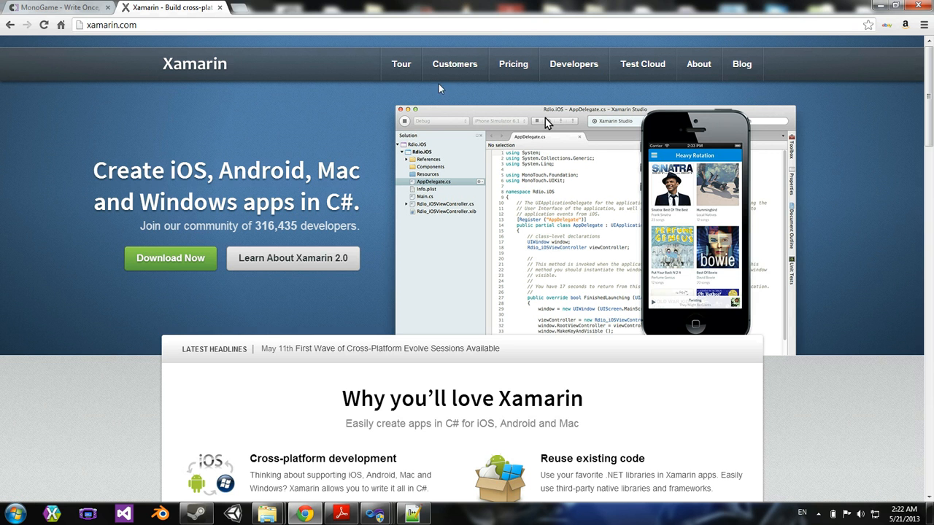
click(513, 65)
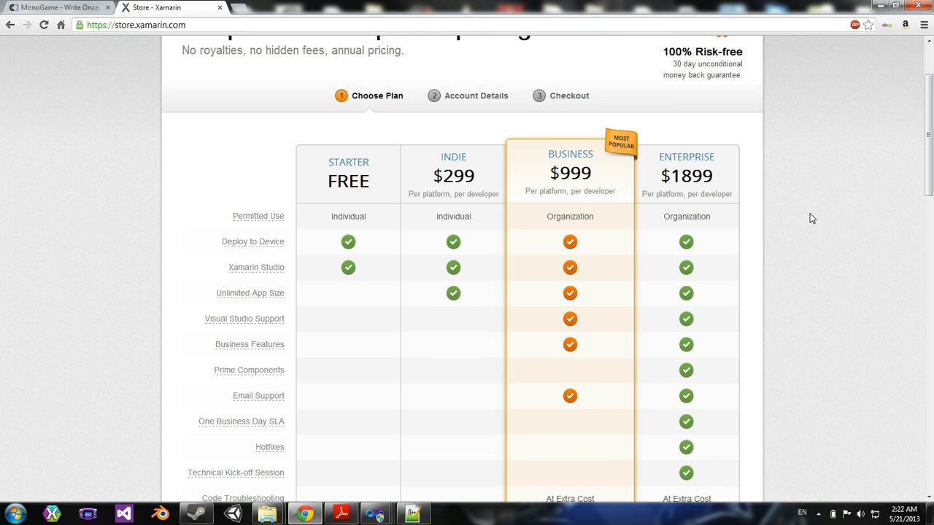
mouse_move(441, 171)
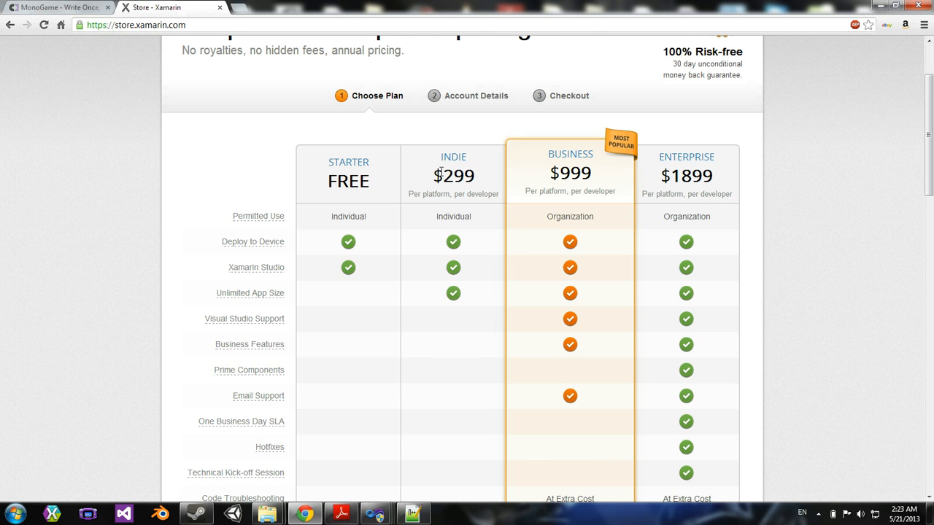
mouse_move(259, 216)
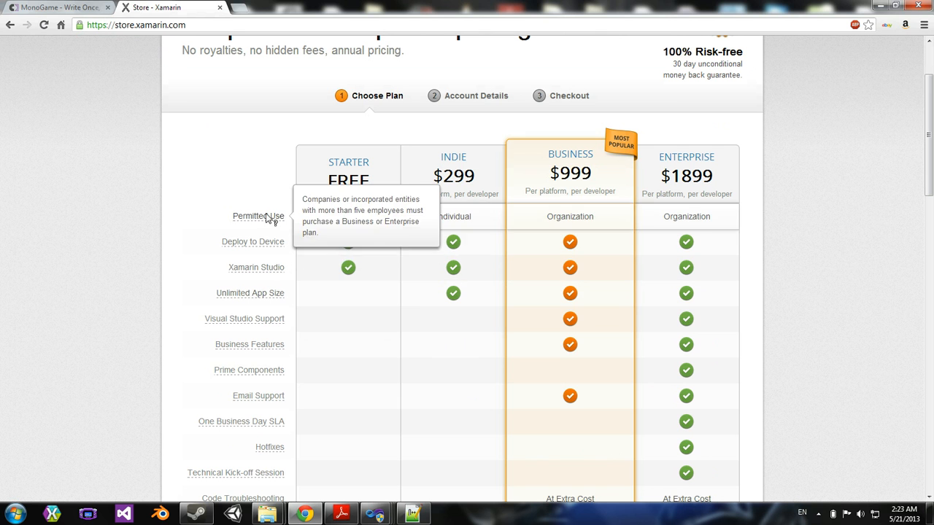
mouse_move(254, 243)
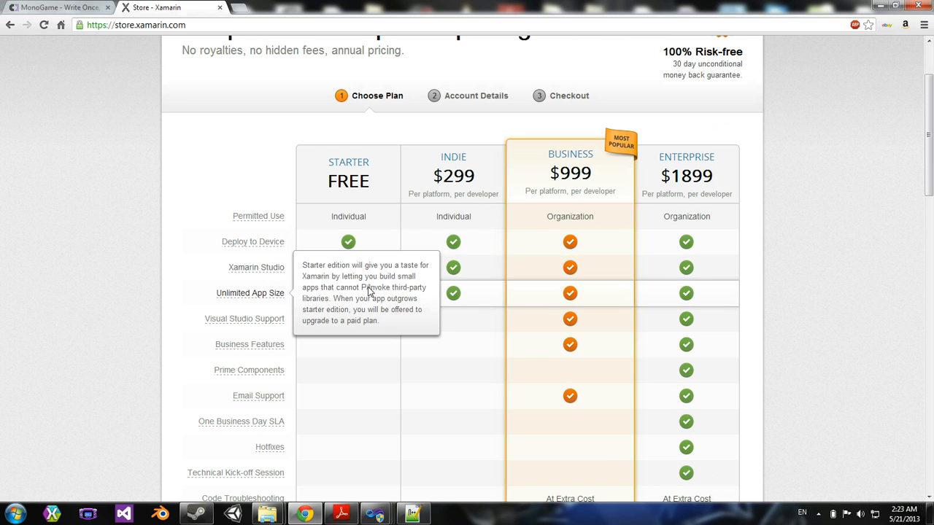
scroll(down, 3)
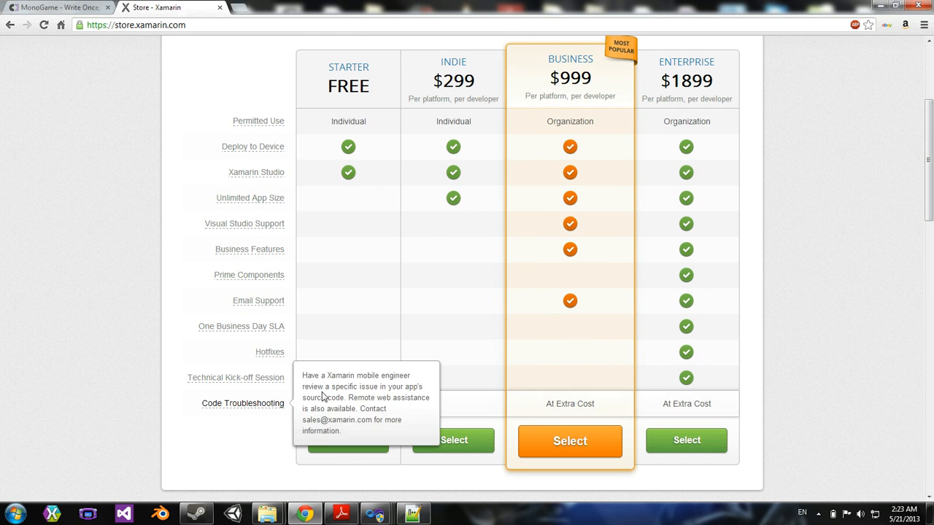
mouse_move(243, 224)
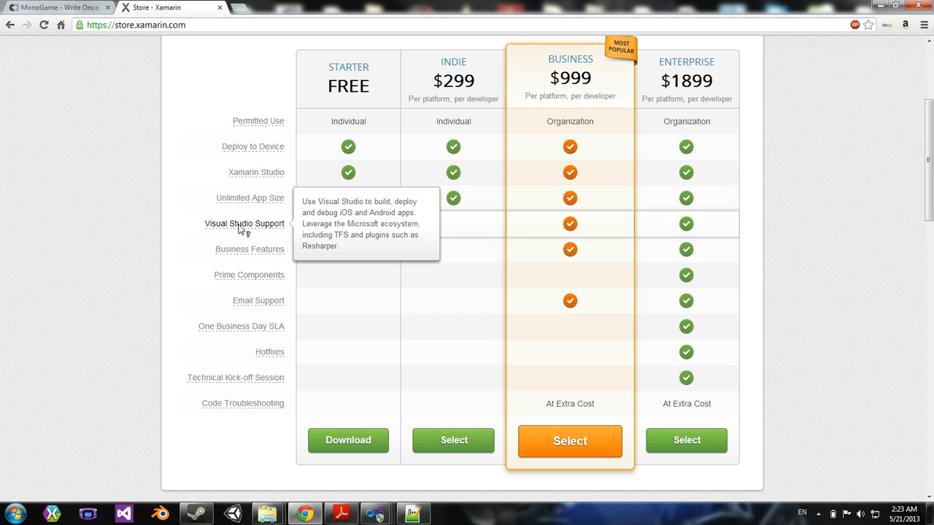
mouse_move(542, 435)
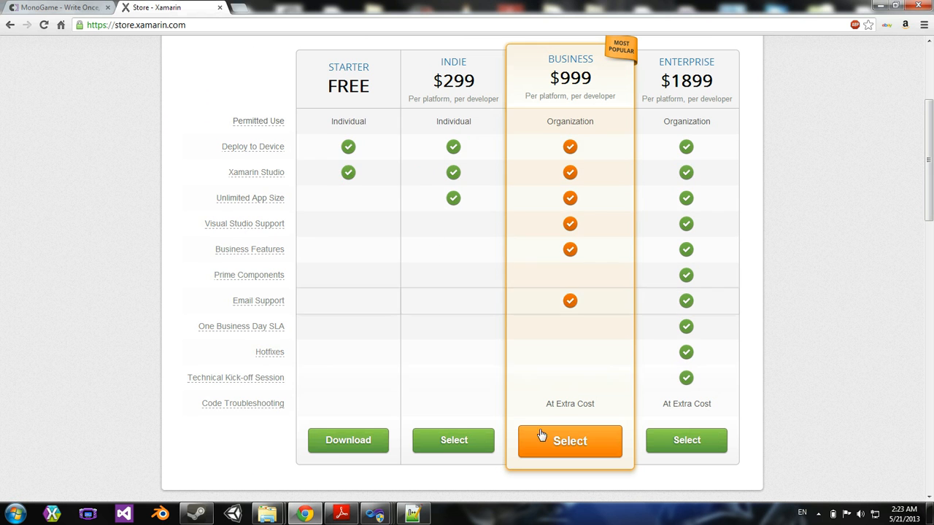
scroll(up, 3)
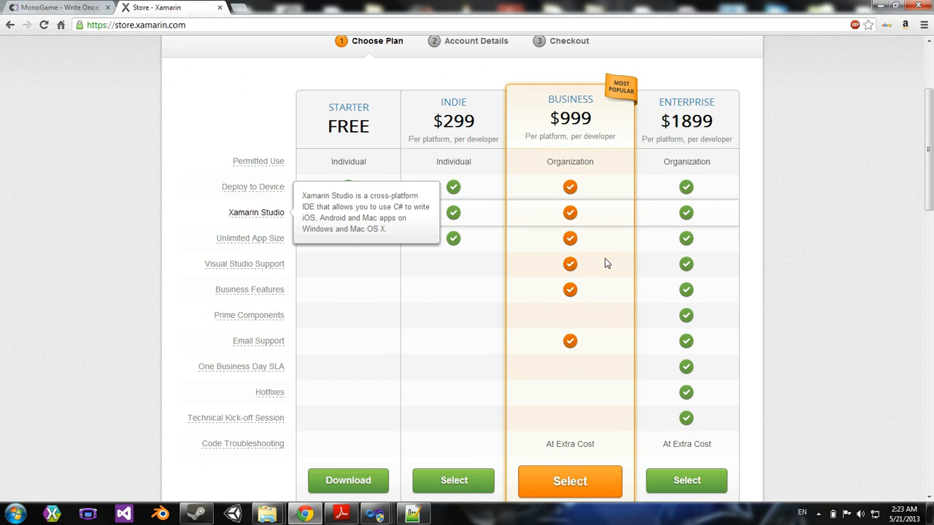
scroll(down, 3)
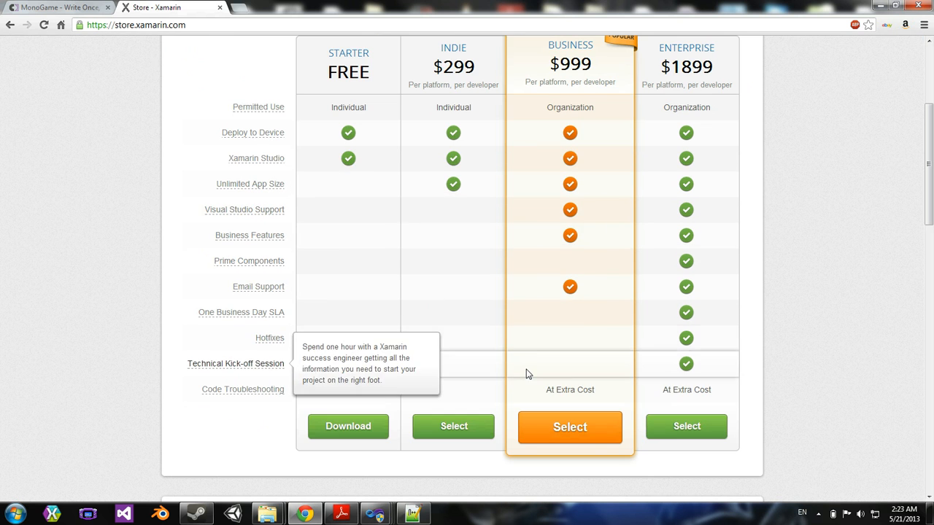
mouse_move(502, 389)
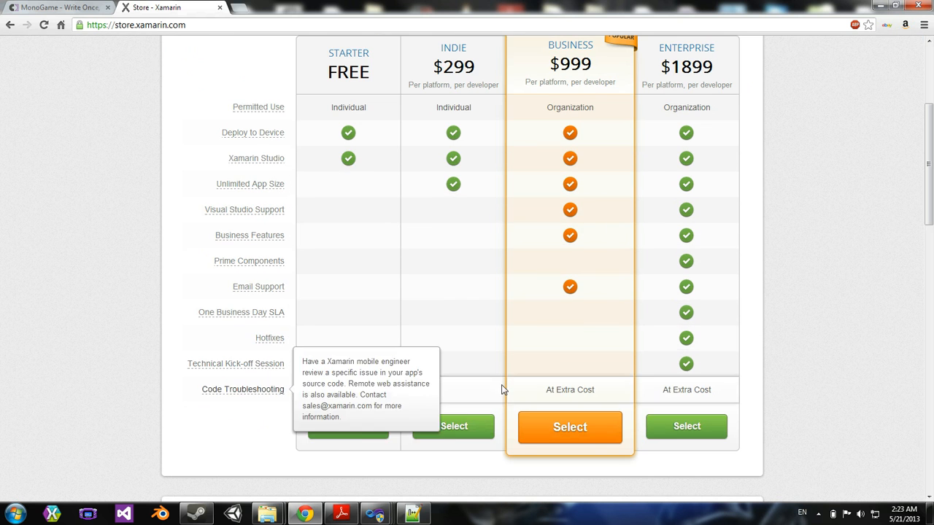
scroll(up, 3)
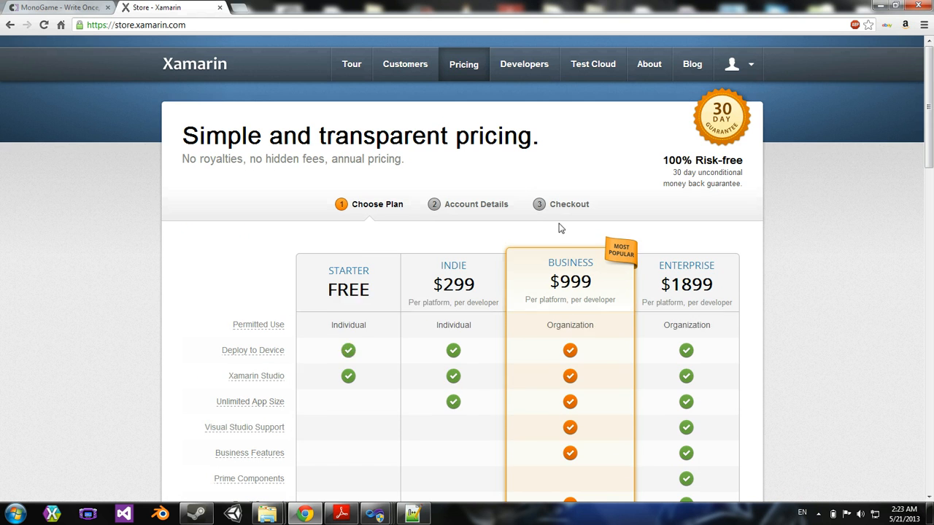
mouse_move(216, 102)
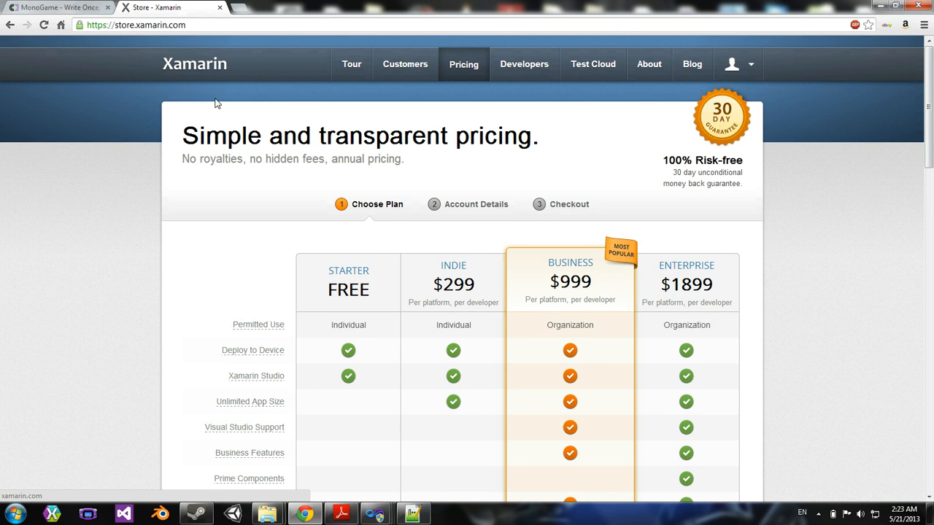
mouse_move(184, 84)
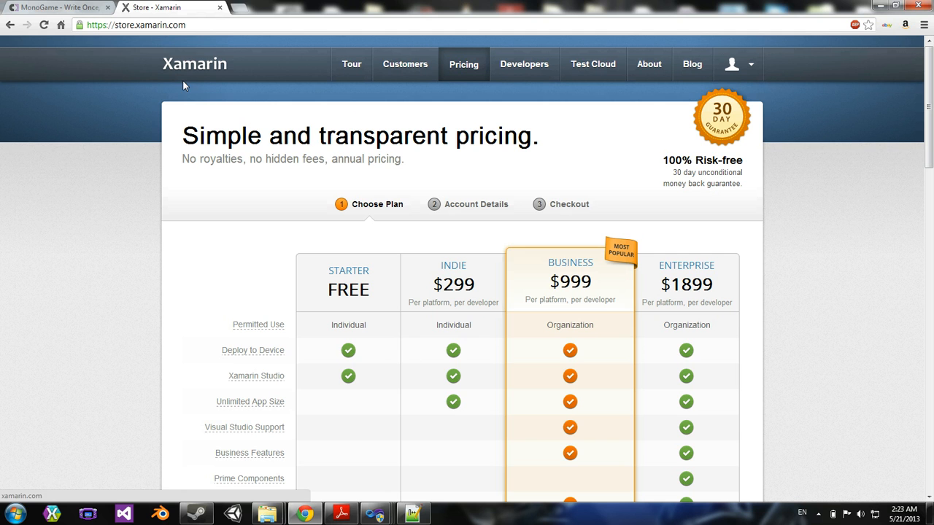
mouse_move(219, 8)
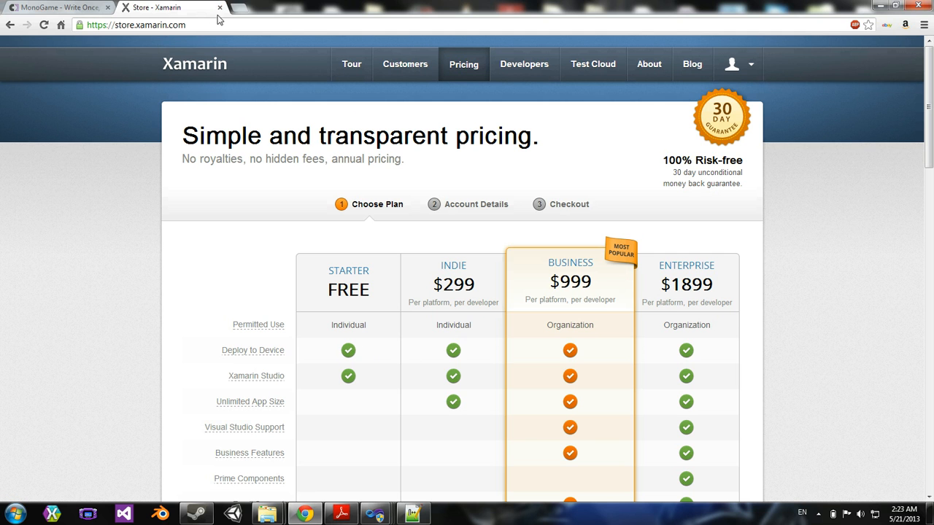
mouse_move(584, 286)
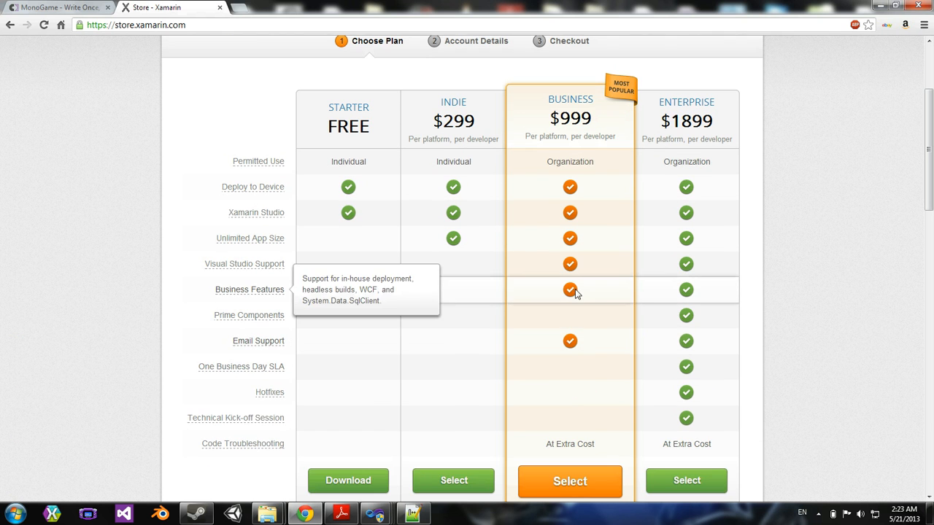
mouse_move(597, 343)
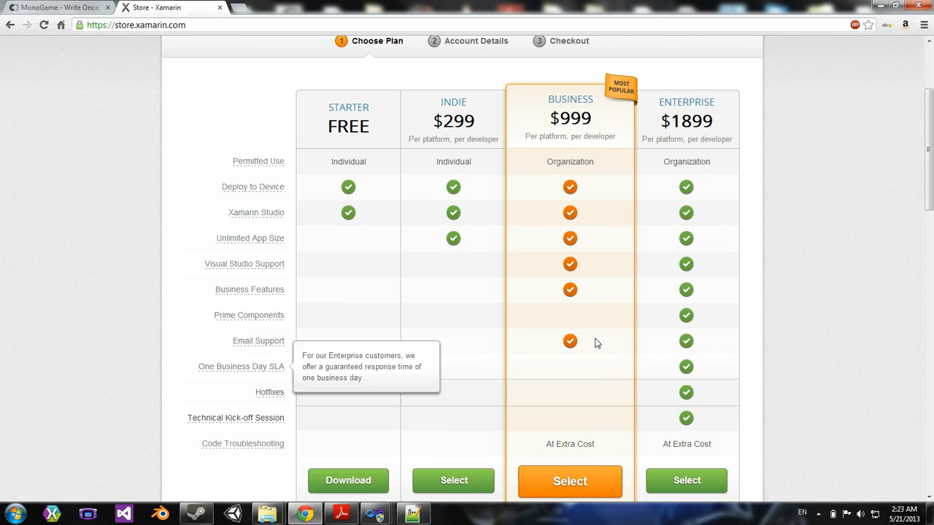
scroll(up, 3)
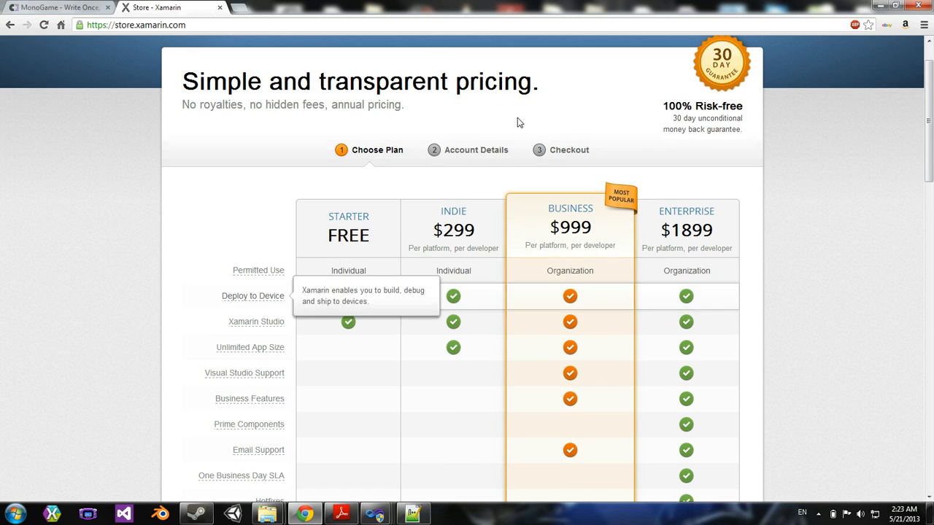
scroll(up, 3)
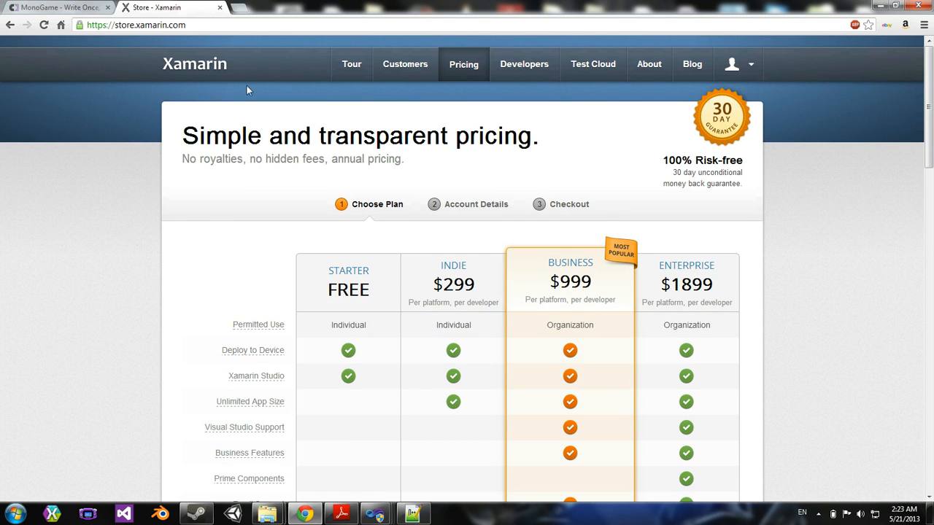
click(59, 7)
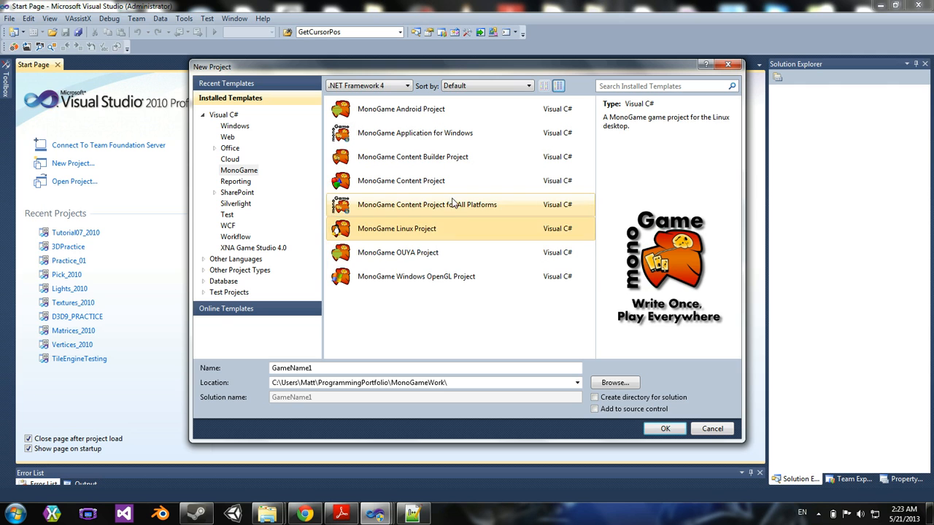
Step: Choose the MonoGame Windows OpenGL Project template in the New Project dialog
click(416, 276)
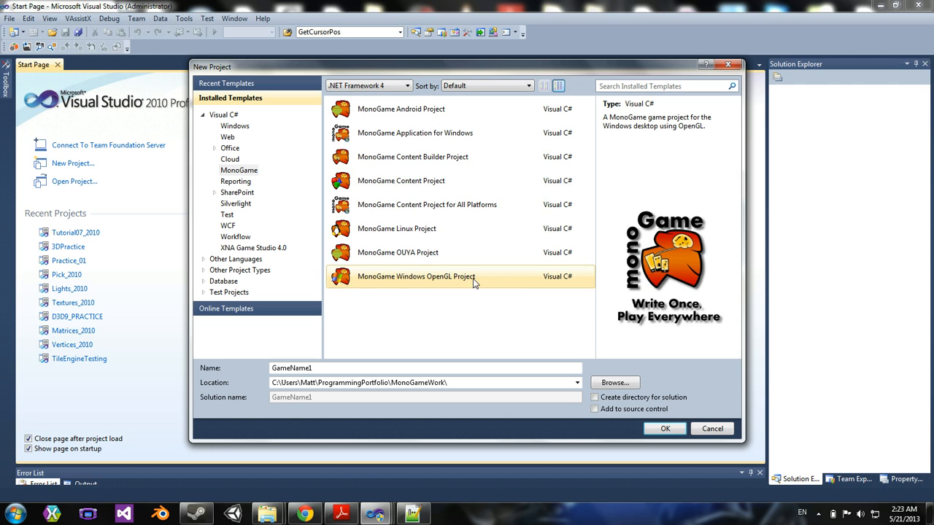
mouse_move(407, 291)
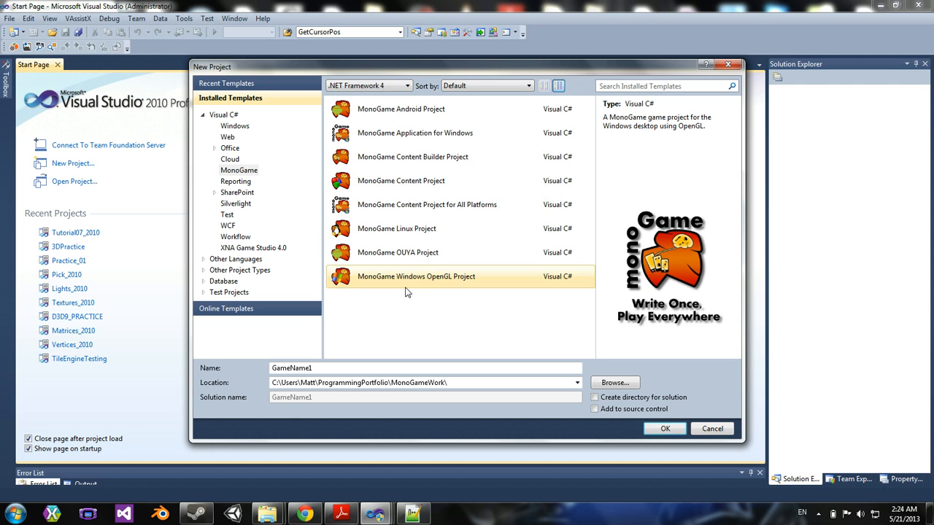
mouse_move(412, 283)
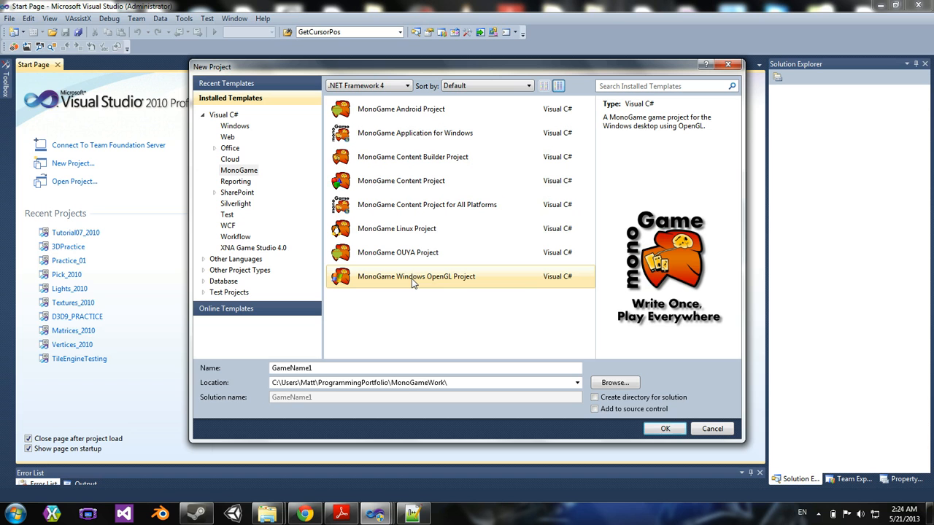
mouse_move(416, 278)
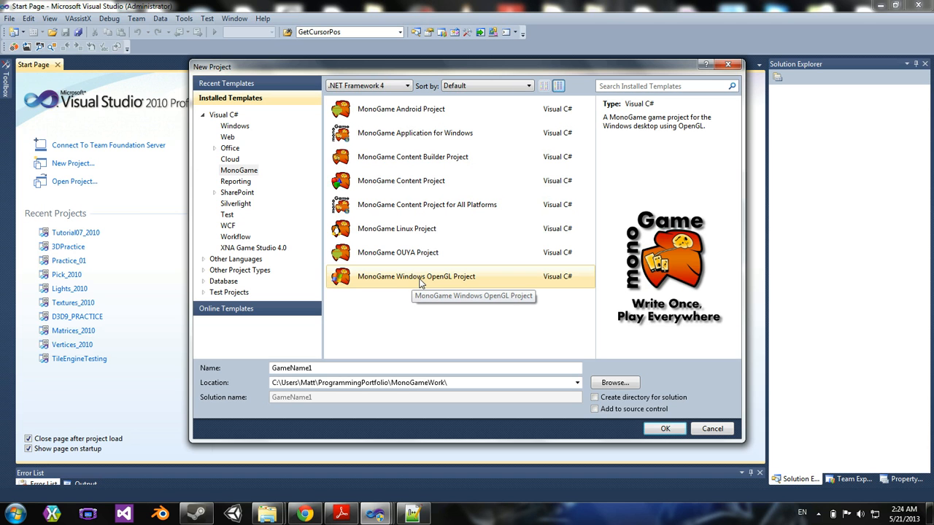
mouse_move(456, 286)
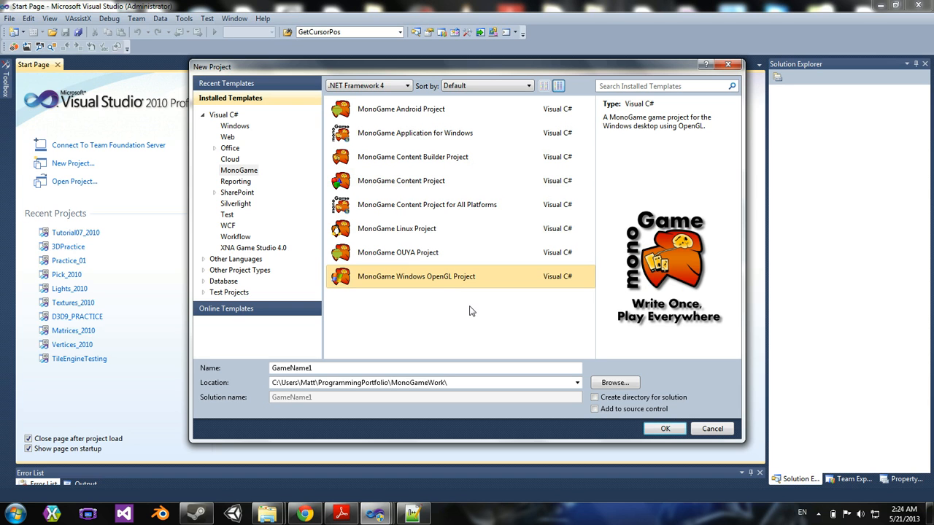
mouse_move(461, 315)
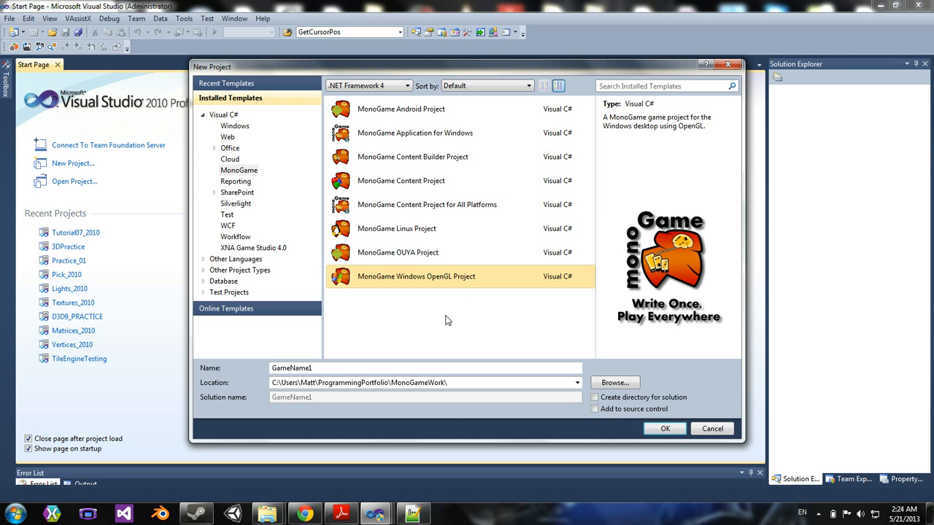
mouse_move(430, 283)
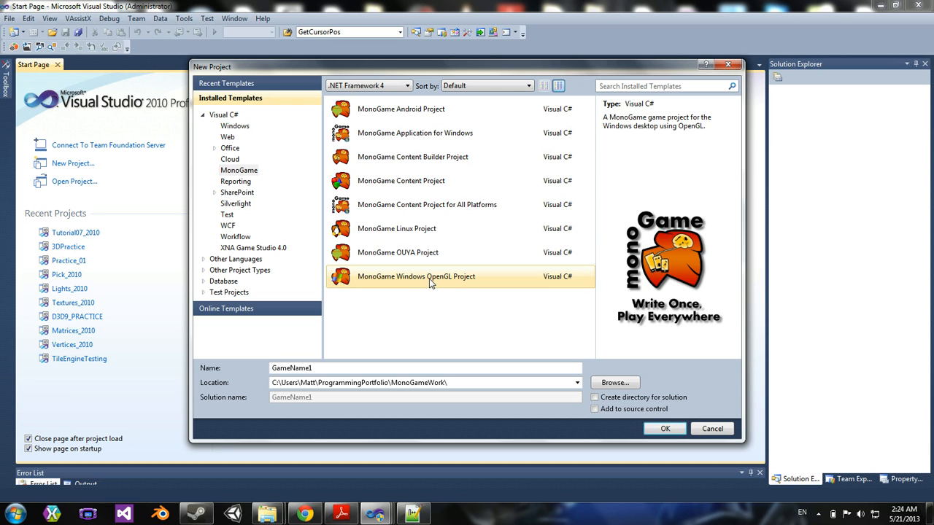
mouse_move(445, 289)
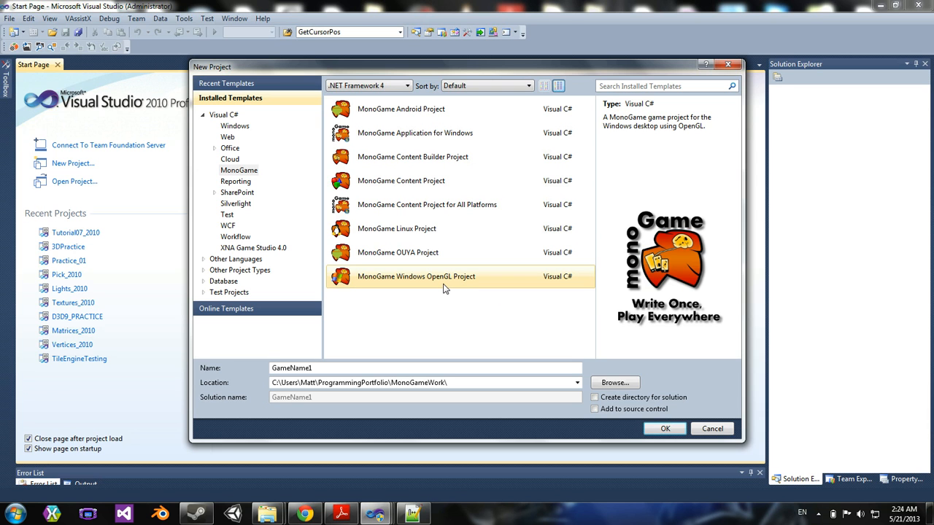
mouse_move(437, 286)
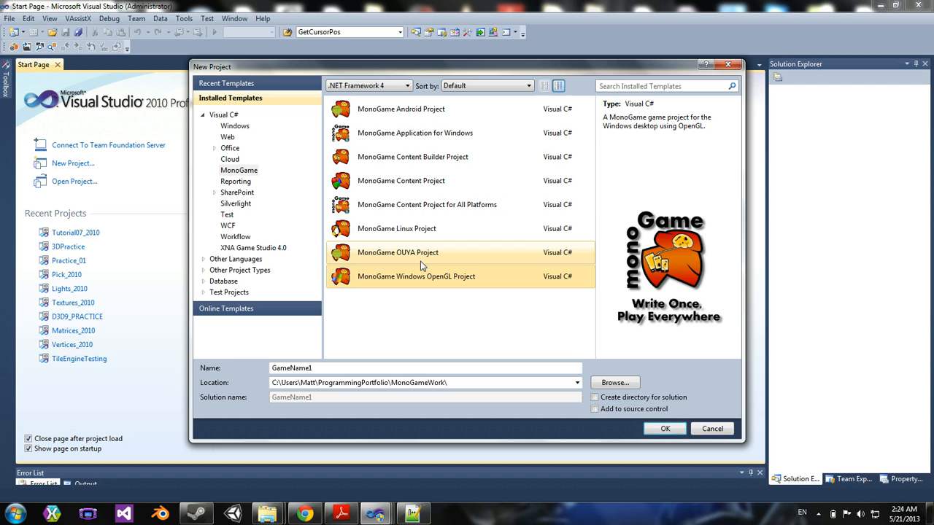
click(416, 276)
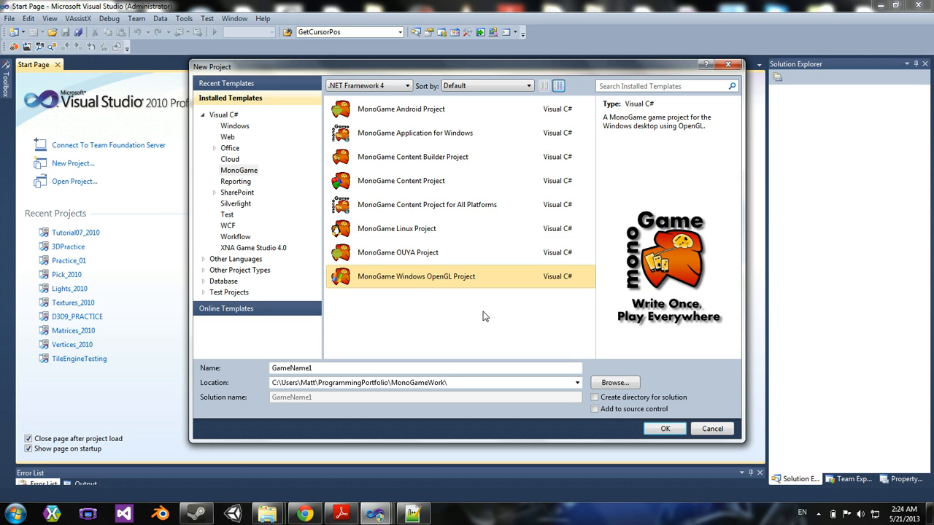
mouse_move(429, 302)
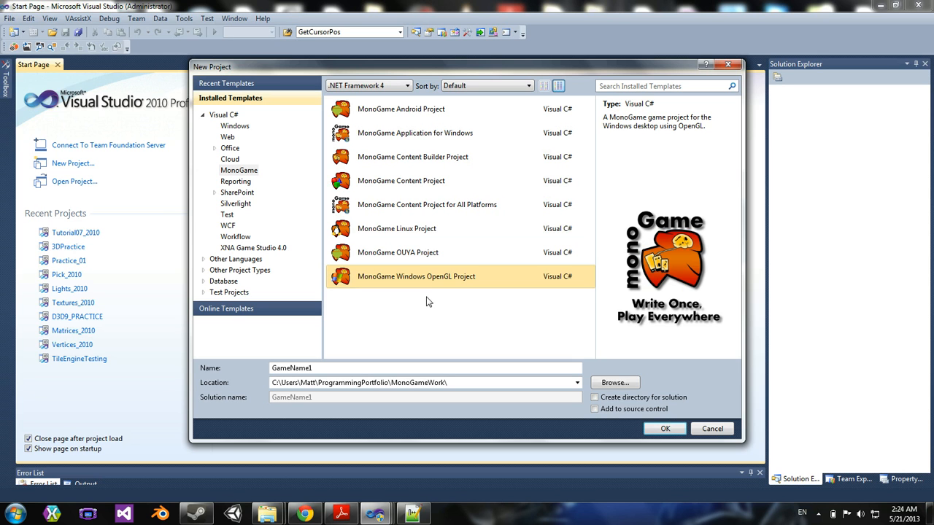
click(396, 253)
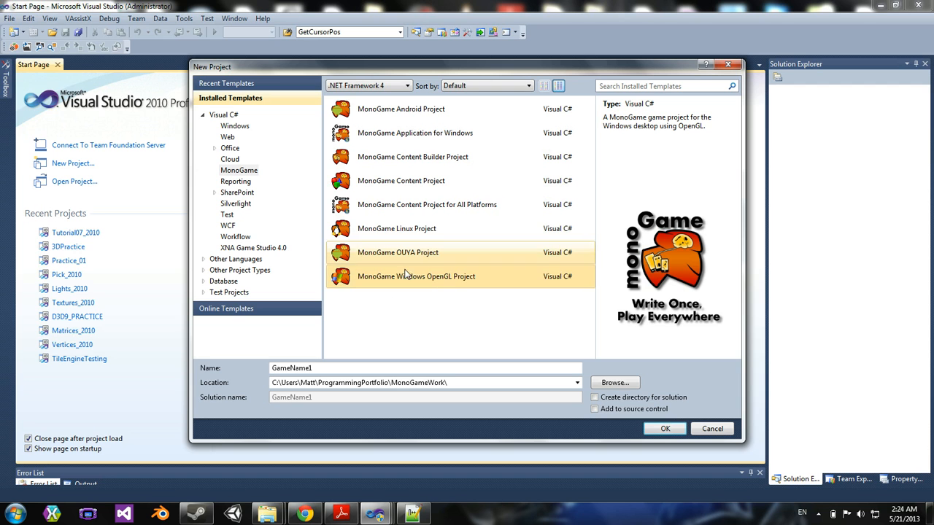
click(415, 277)
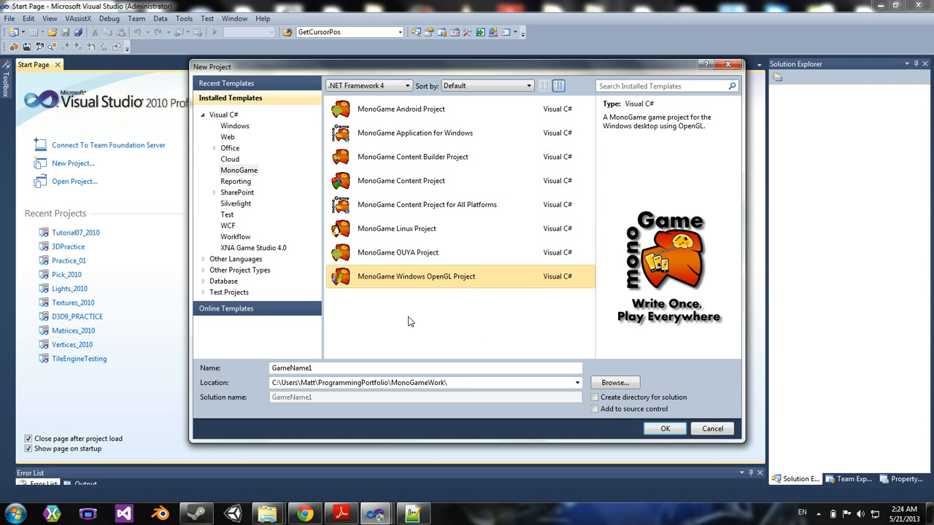
mouse_move(421, 284)
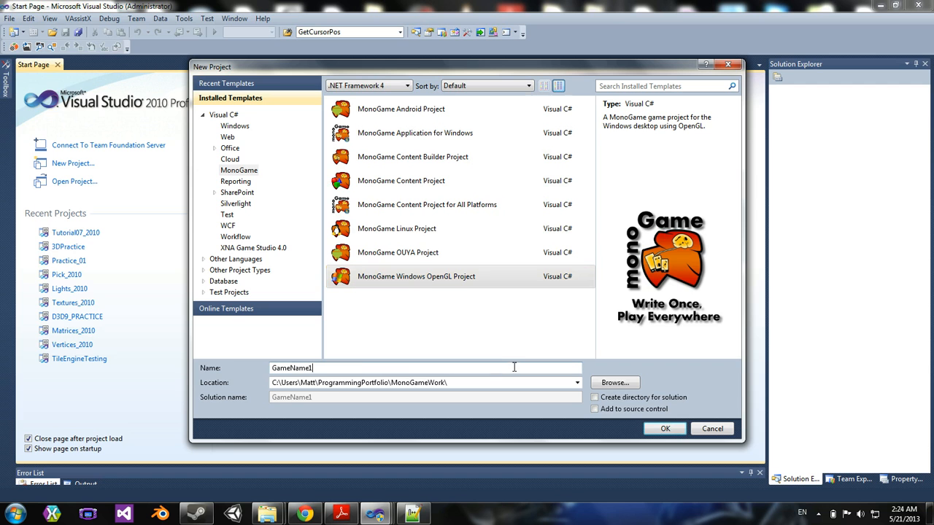
Step: Name the project MonoGameTutorial1 and confirm its creation
triple_click(426, 368)
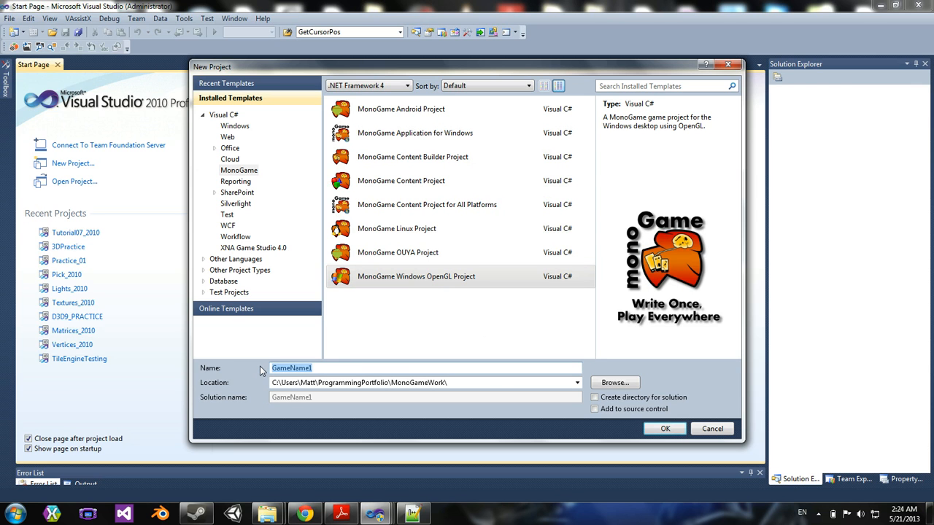
text(MonoGa)
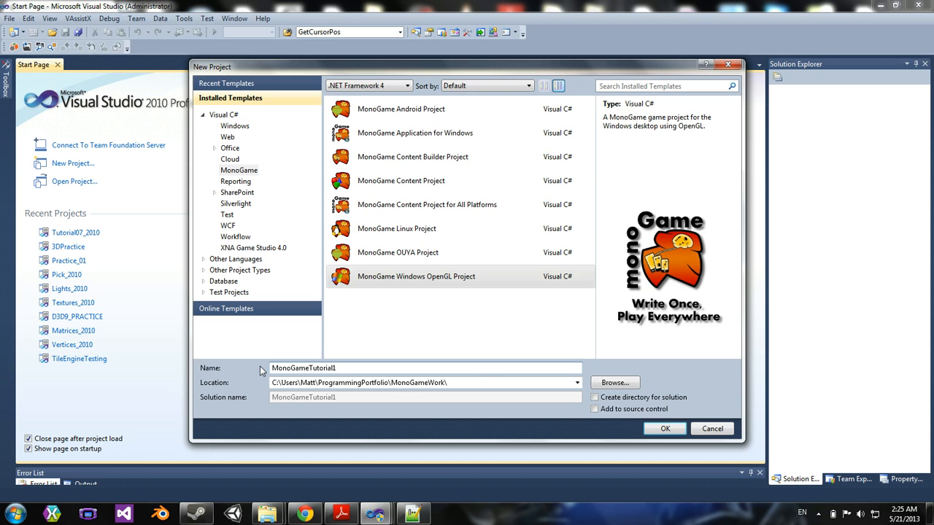
click(664, 429)
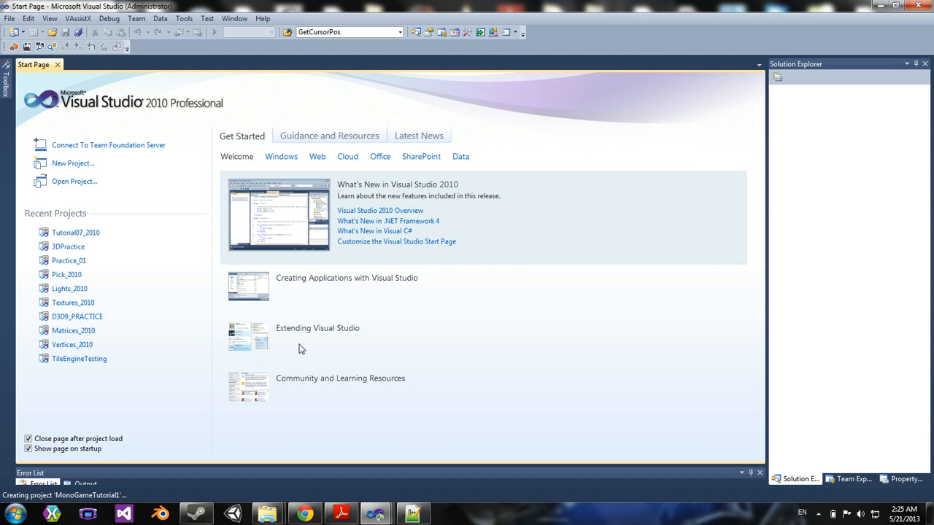
mouse_move(295, 346)
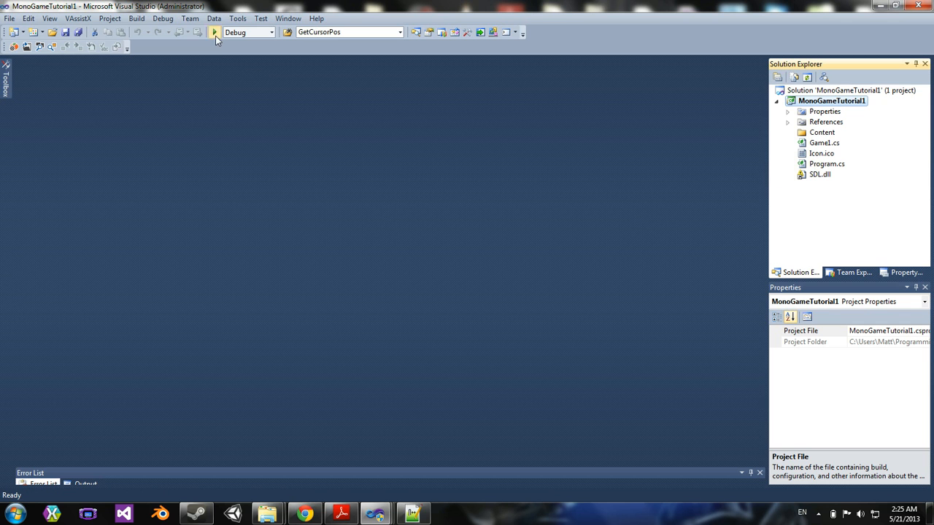
Step: Run the project, dismiss the missing debug target error and select SDL.dll in Solution Explorer
click(215, 32)
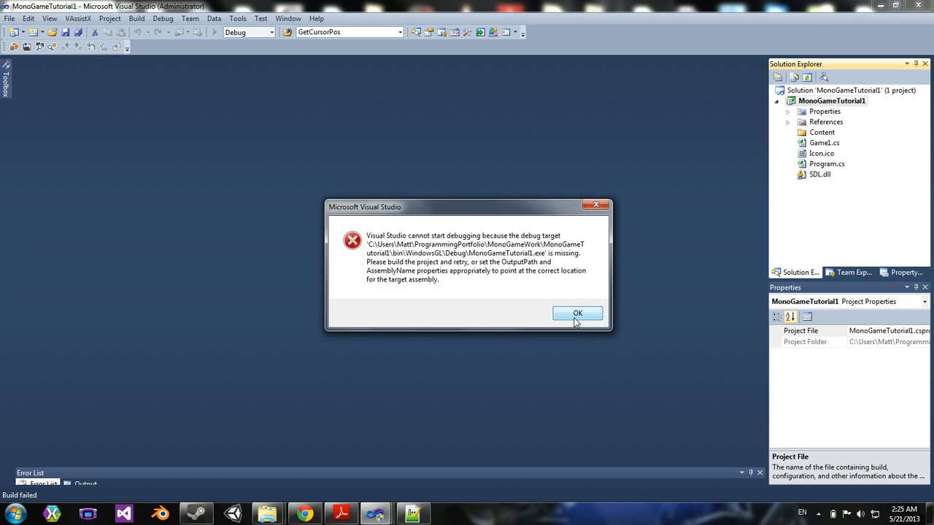
click(578, 313)
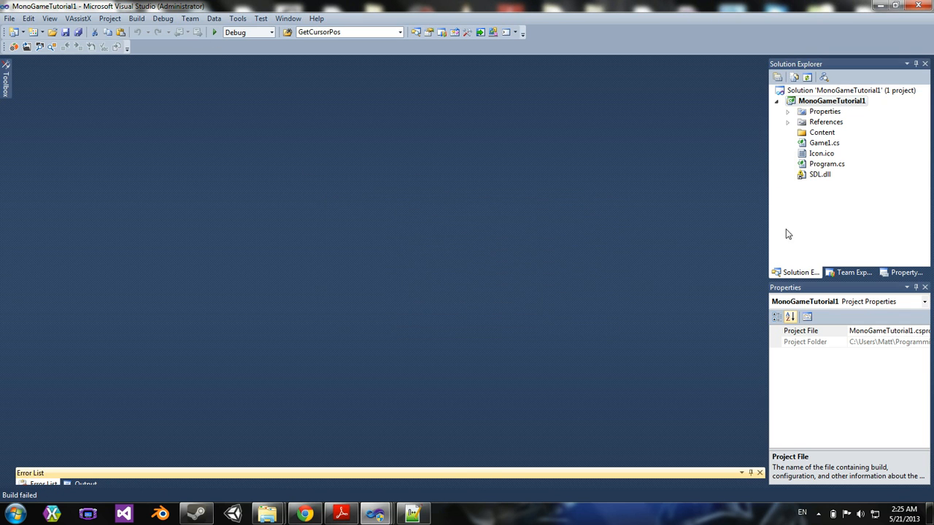
click(820, 175)
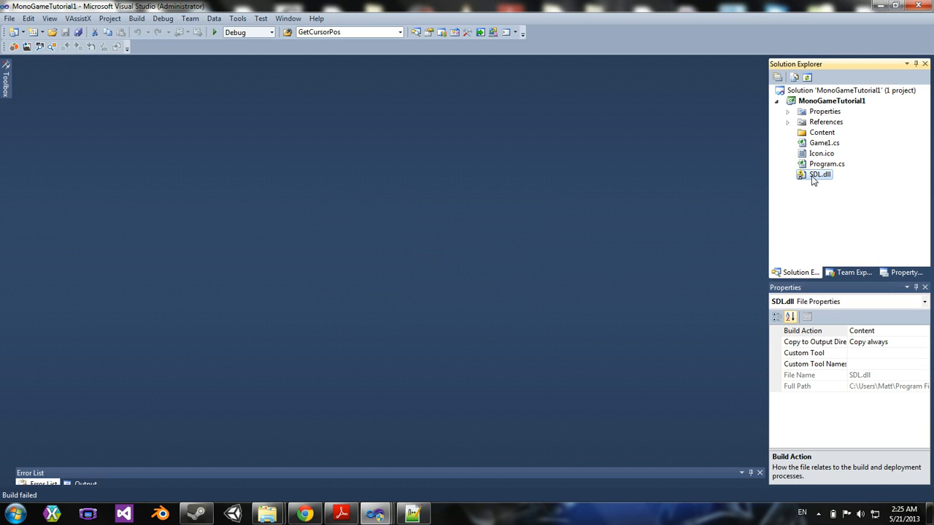
mouse_move(823, 219)
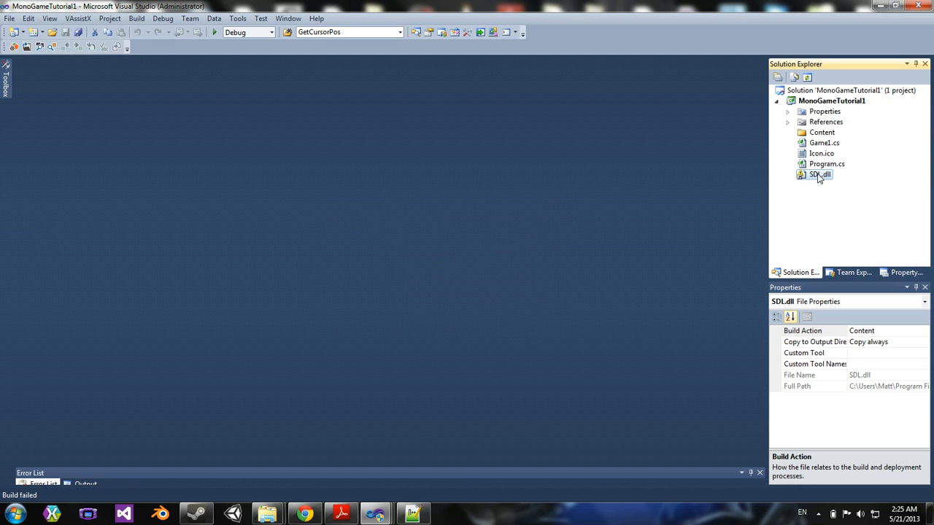
mouse_move(823, 181)
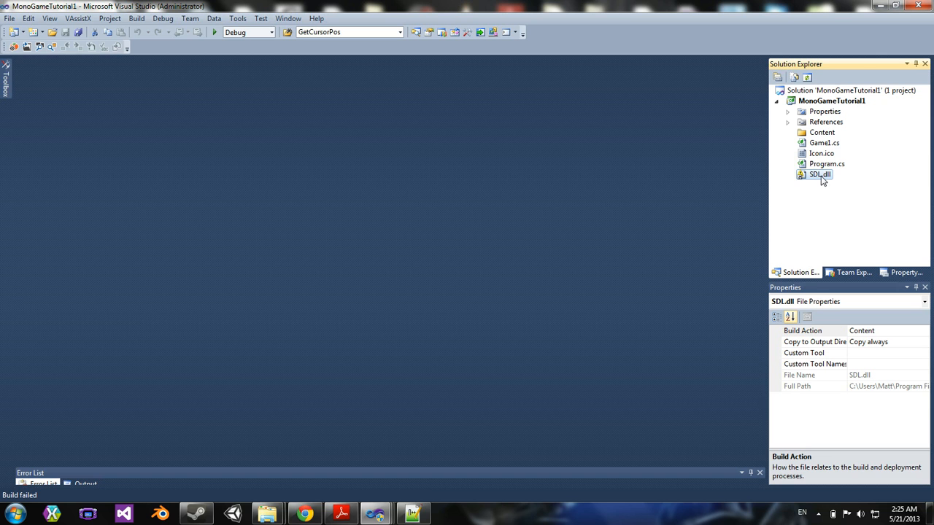
Step: Remove SDL.dll from the project, inspect the References list and run again
right_click(820, 176)
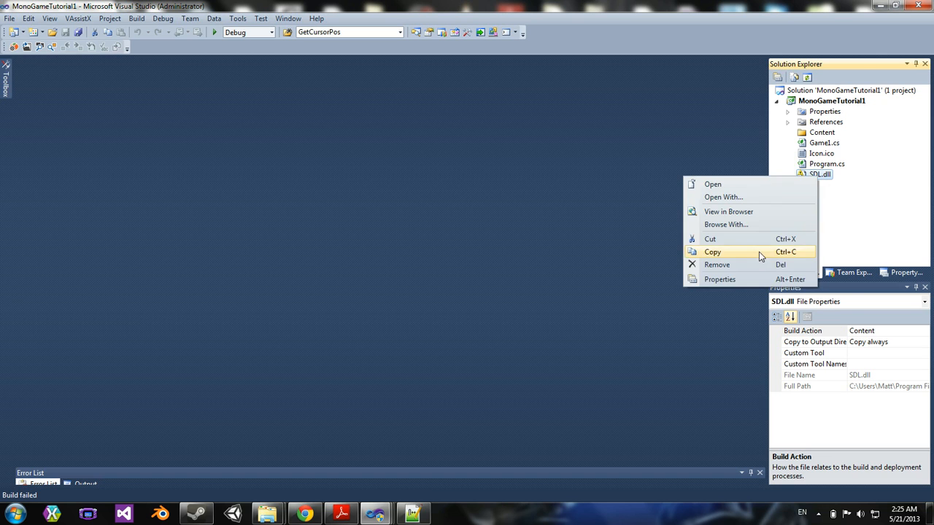
click(717, 264)
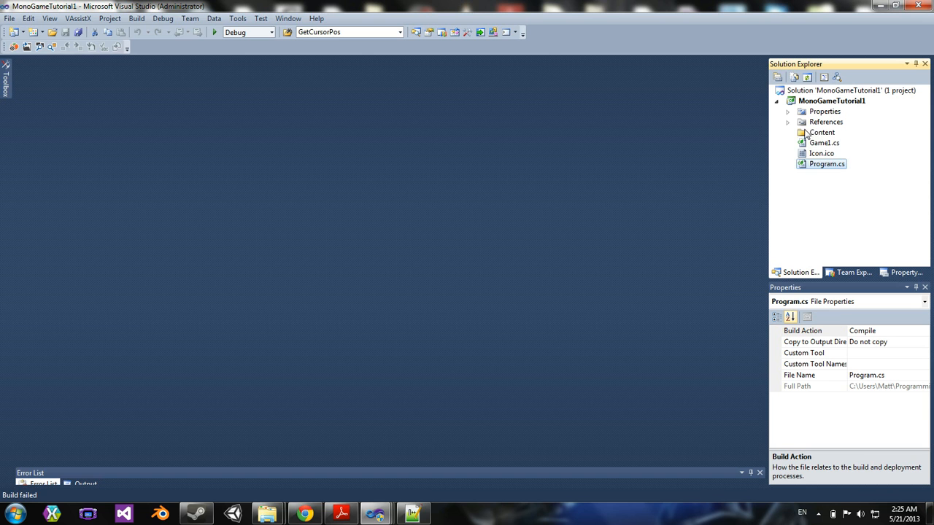
click(788, 122)
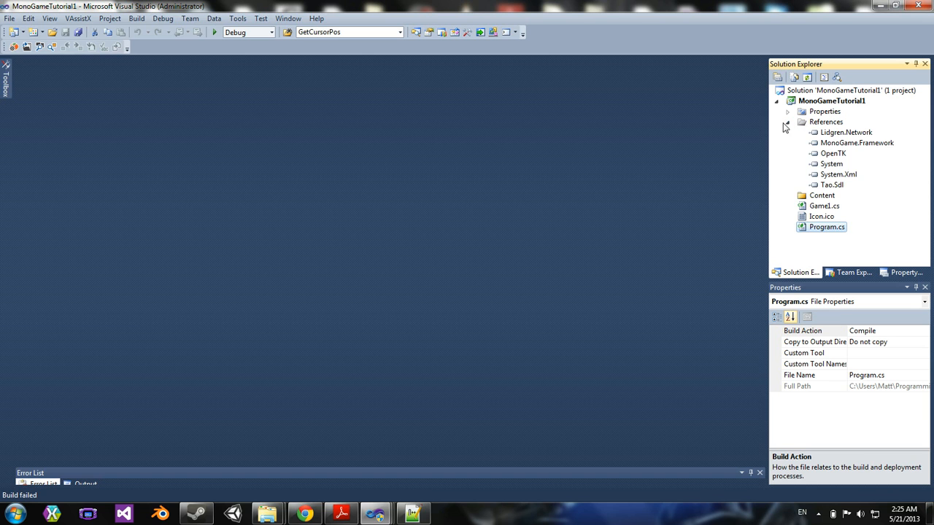
click(788, 122)
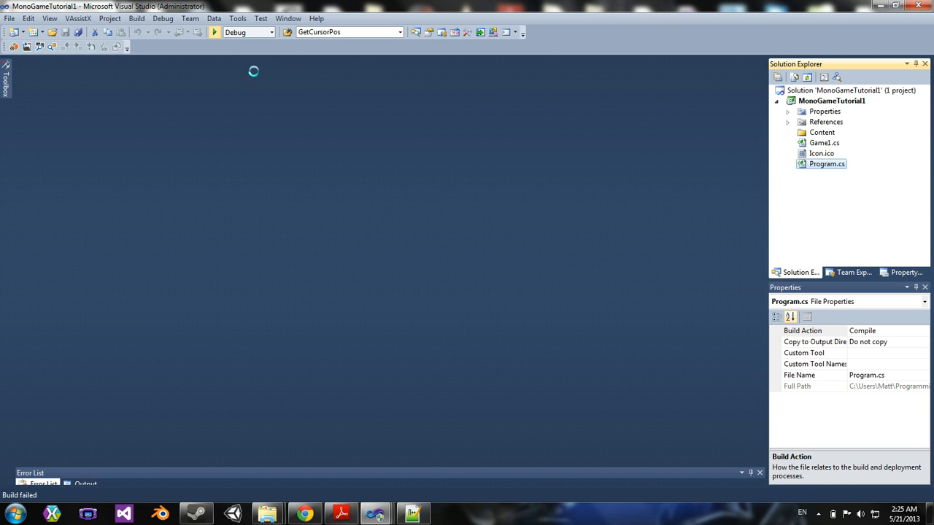
click(213, 32)
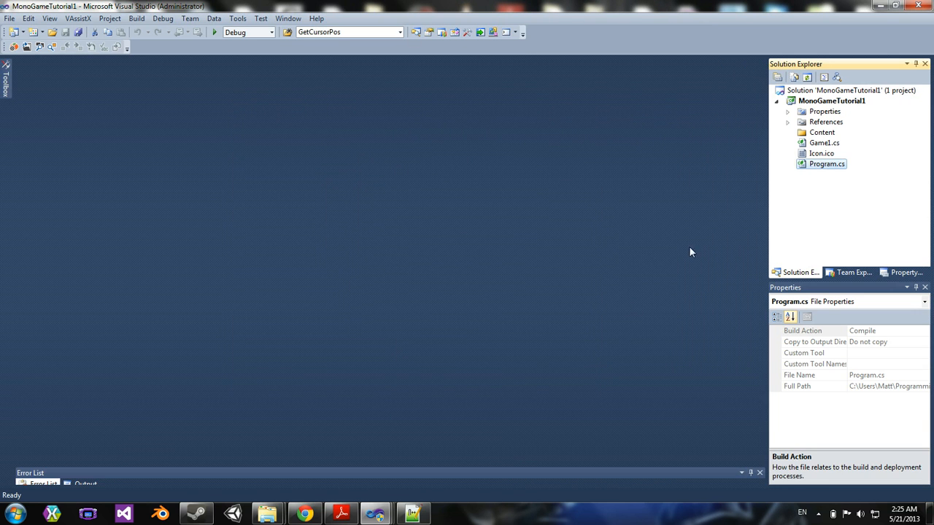
mouse_move(353, 257)
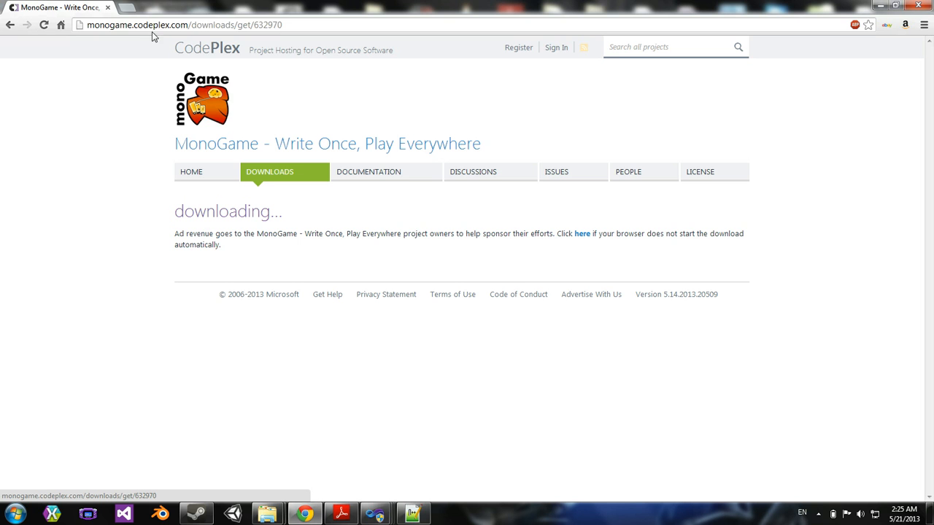
Step: Browse to the Creative Labs OpenAL site and its downloads list
text(pop)
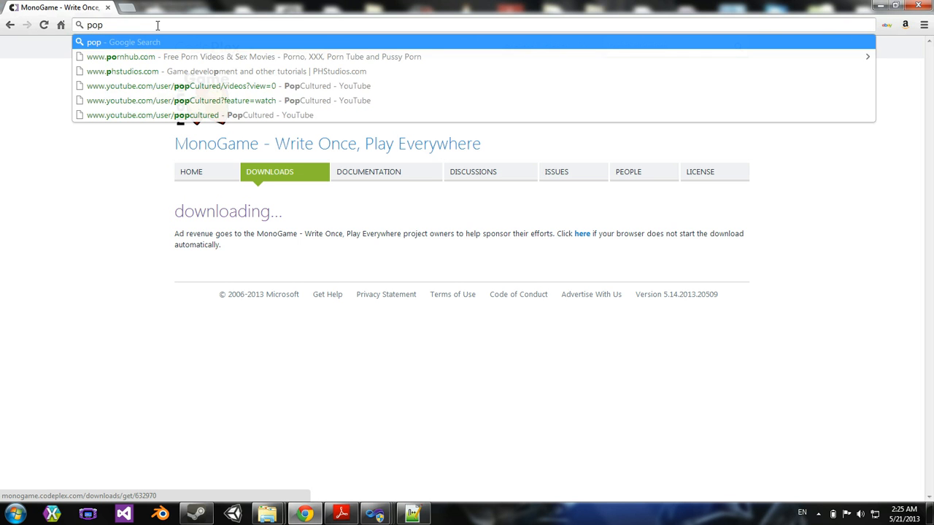
text(opentk.com)
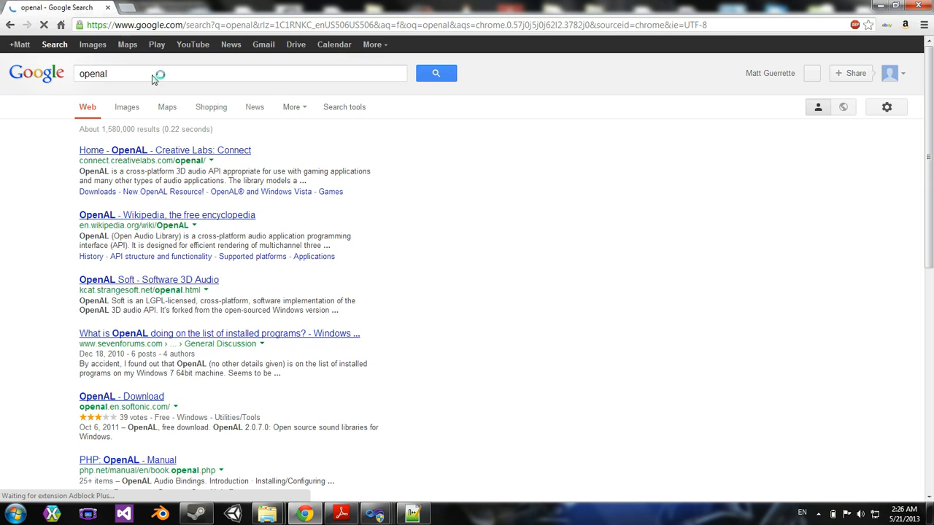
click(164, 149)
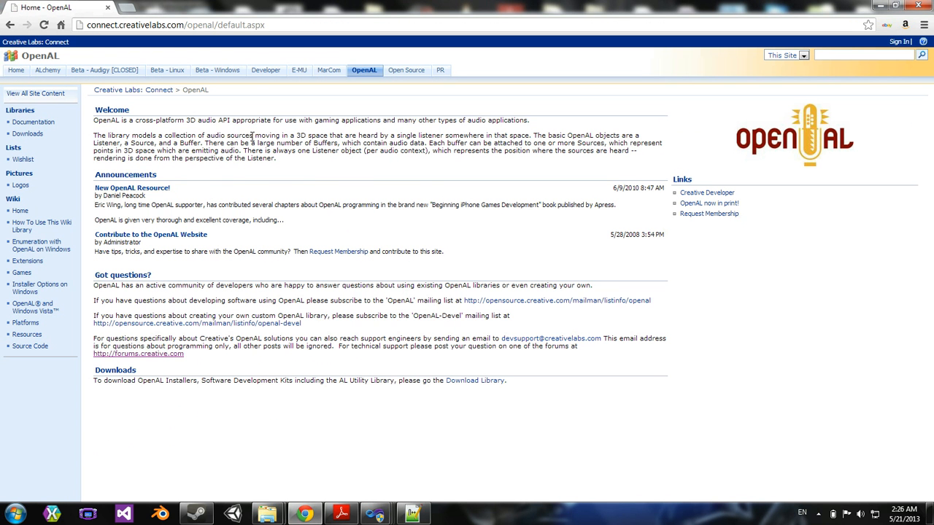
click(26, 157)
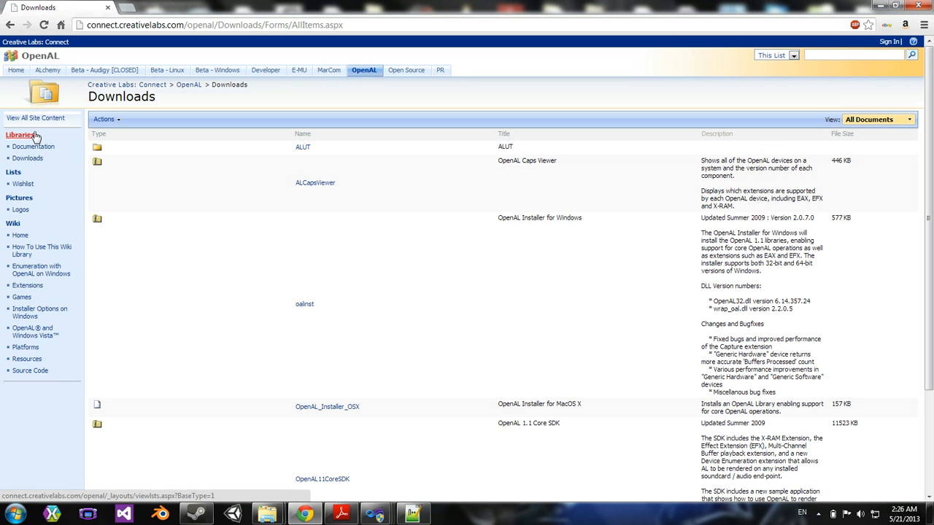
Step: Scroll through the OpenAL installers for Windows and MacOS and the SDKs
scroll(down, 3)
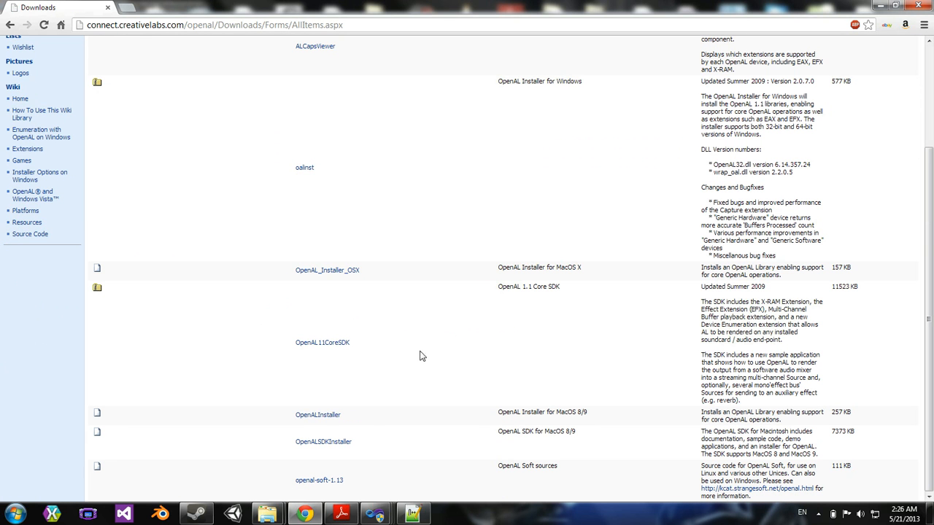
mouse_move(543, 429)
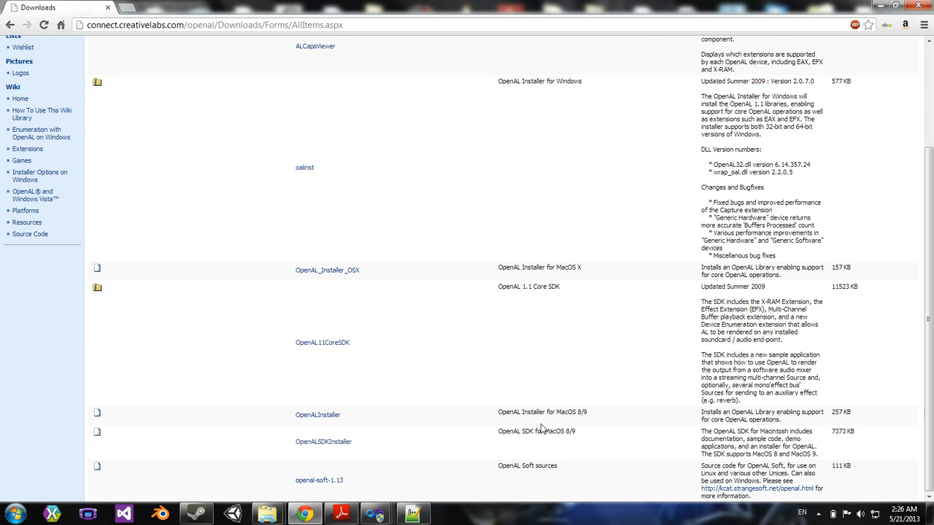
scroll(up, 3)
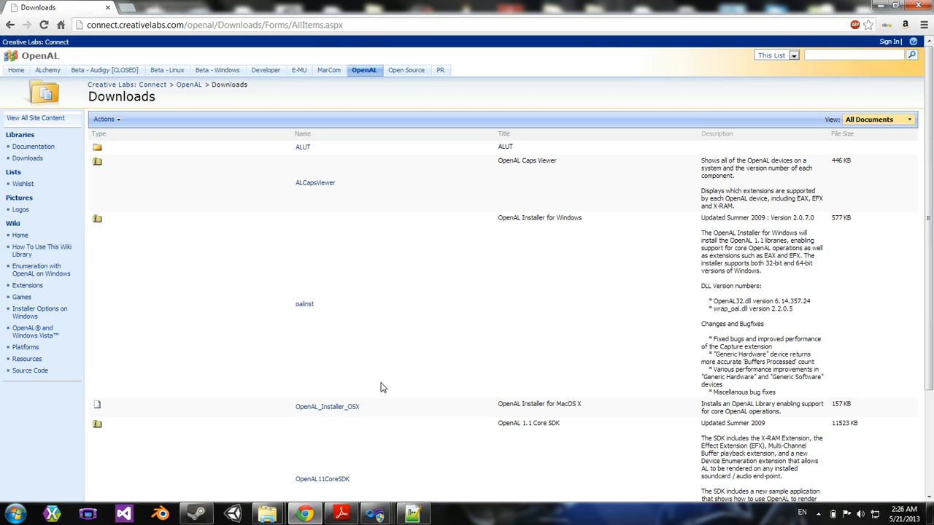
mouse_move(333, 241)
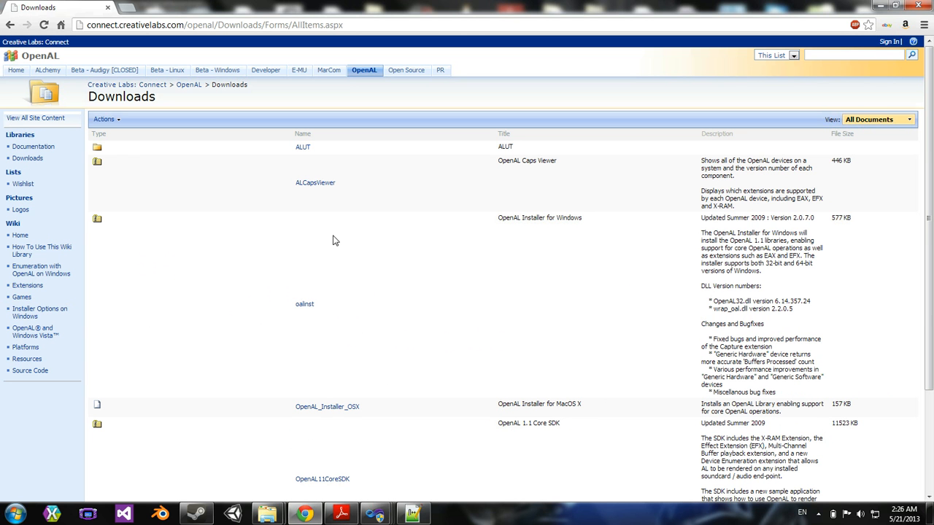
scroll(down, 3)
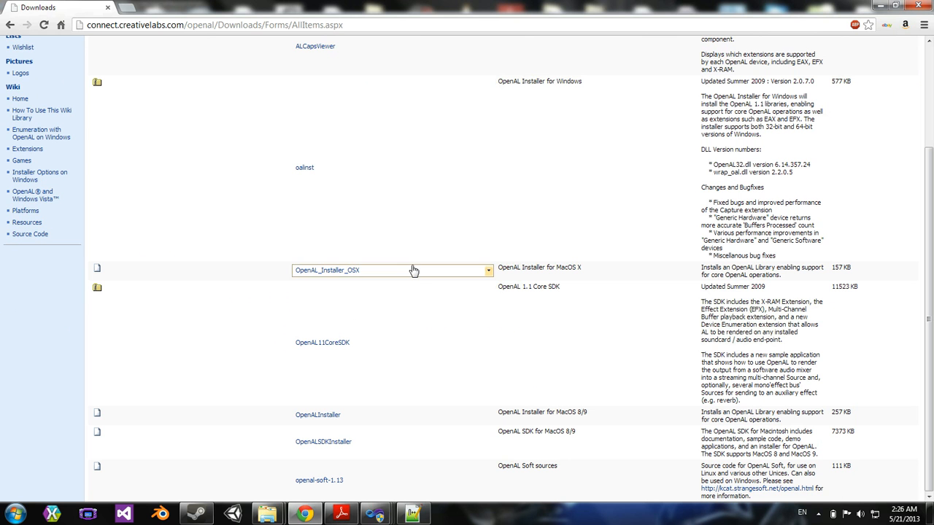
mouse_move(455, 343)
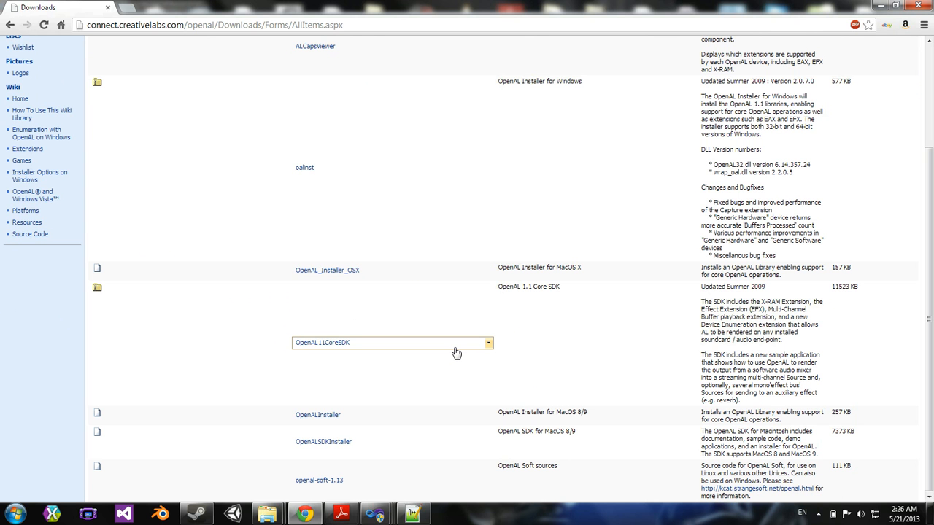
scroll(up, 3)
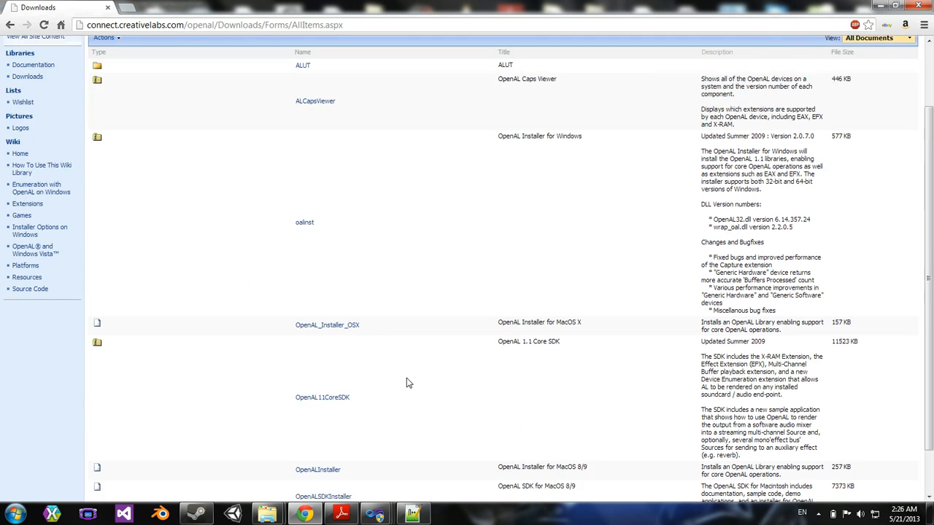
Step: Search 'openal windows', reach the OpenAL Installer for Windows page and download oalinst.zip
click(10, 23)
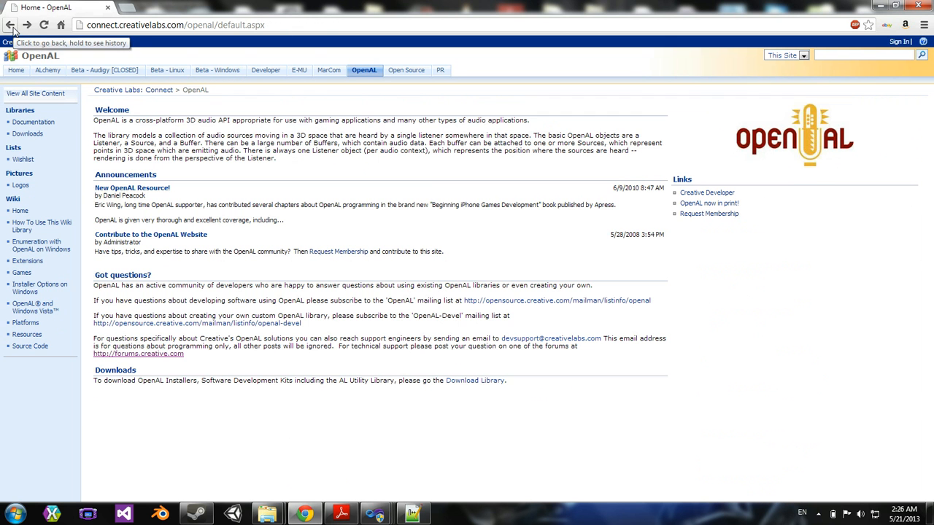
mouse_move(401, 386)
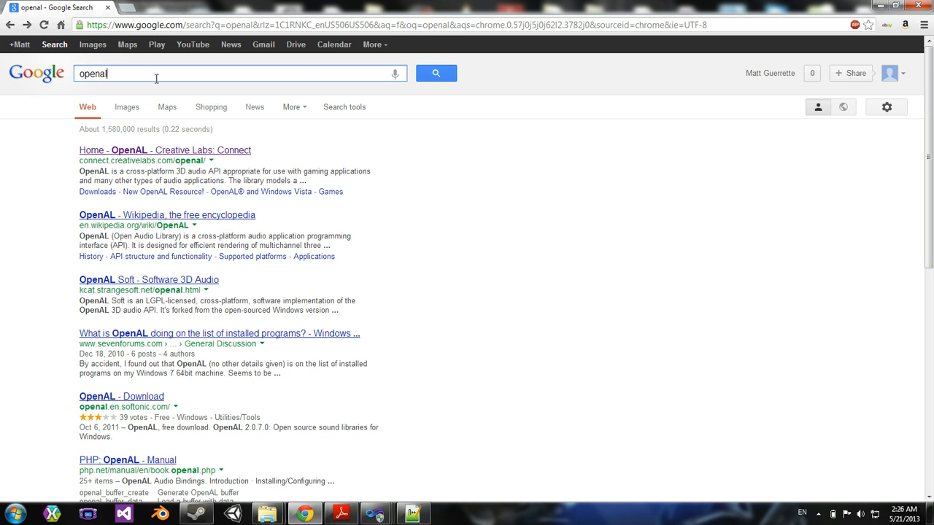
text(windows)
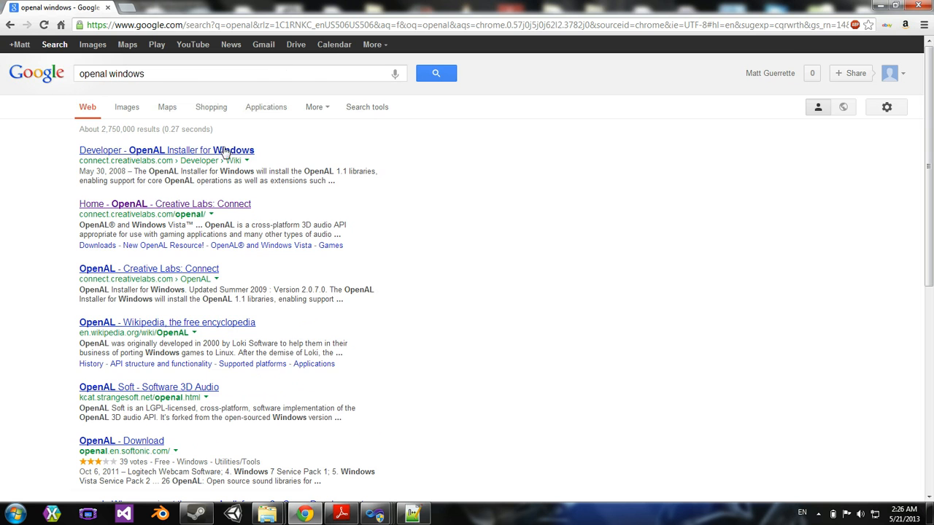
click(166, 149)
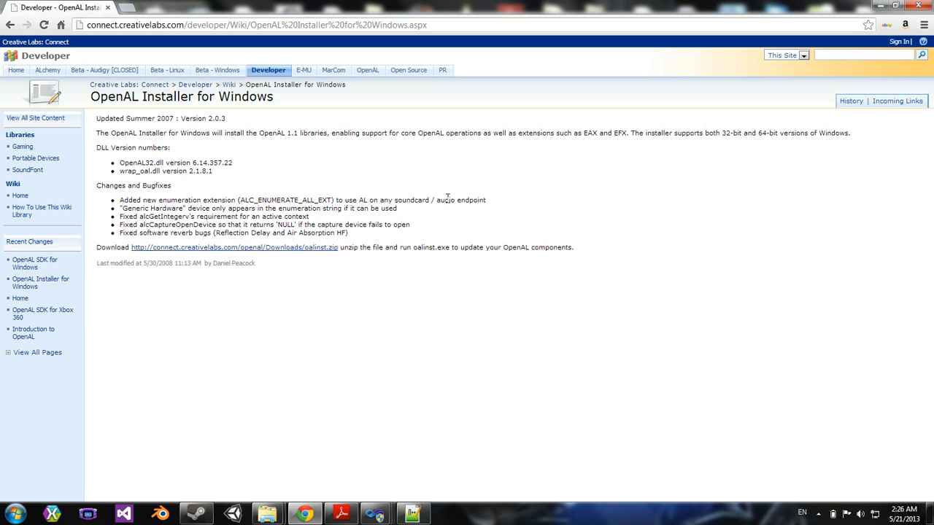
mouse_move(276, 251)
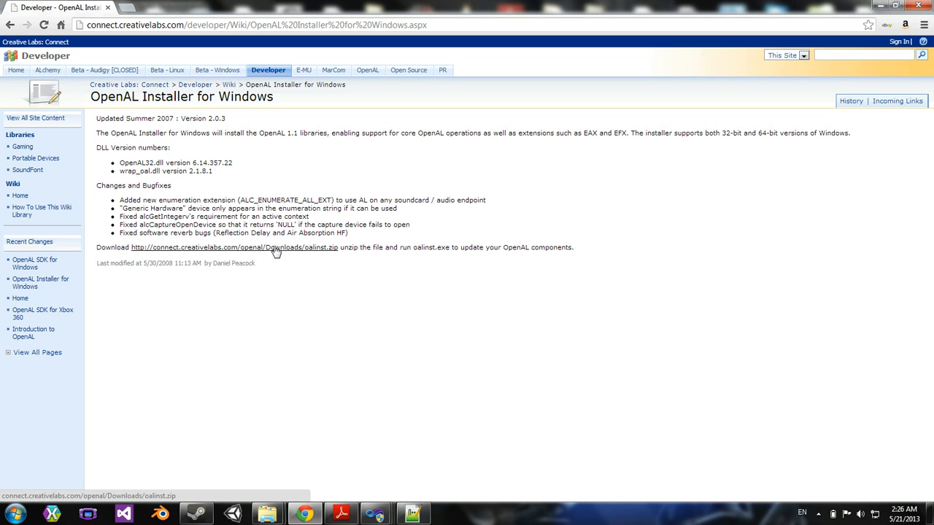
click(233, 247)
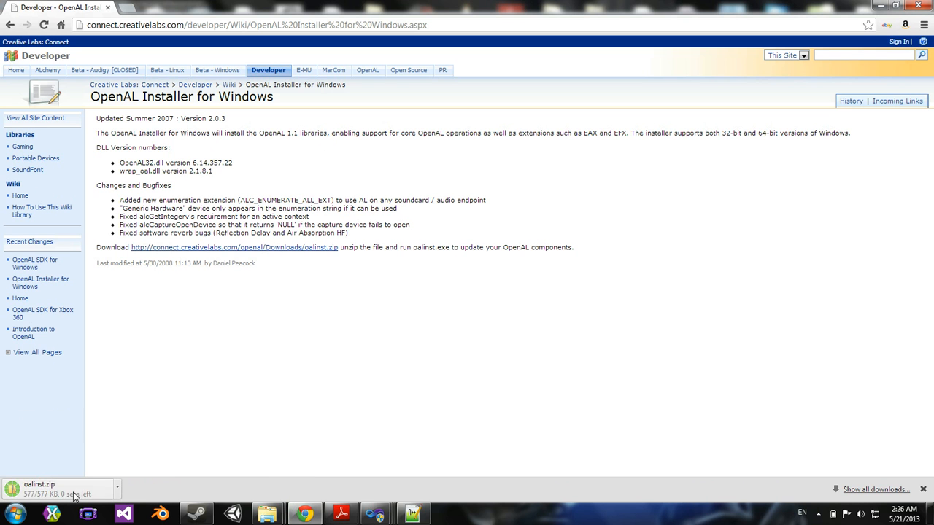
click(117, 487)
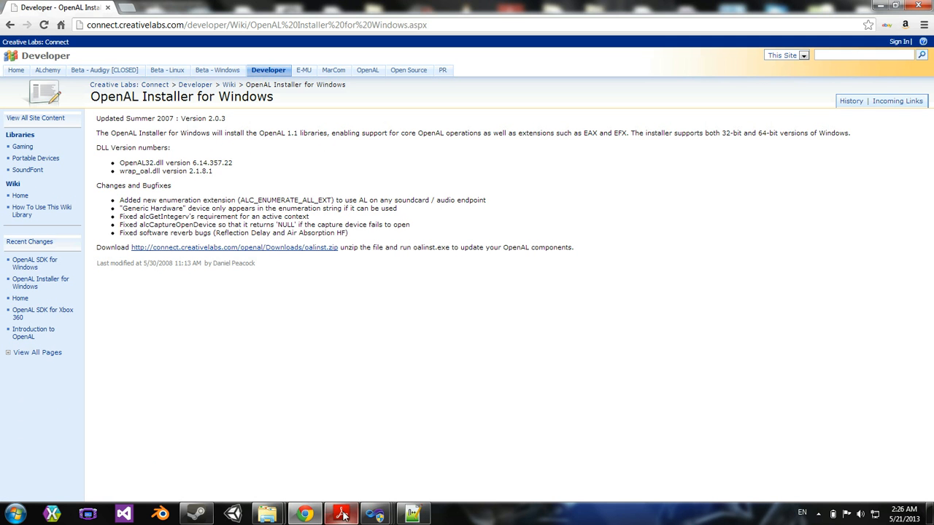
Step: Switch from Chrome back to the MonoGameTutorial1 solution in Visual Studio
click(124, 514)
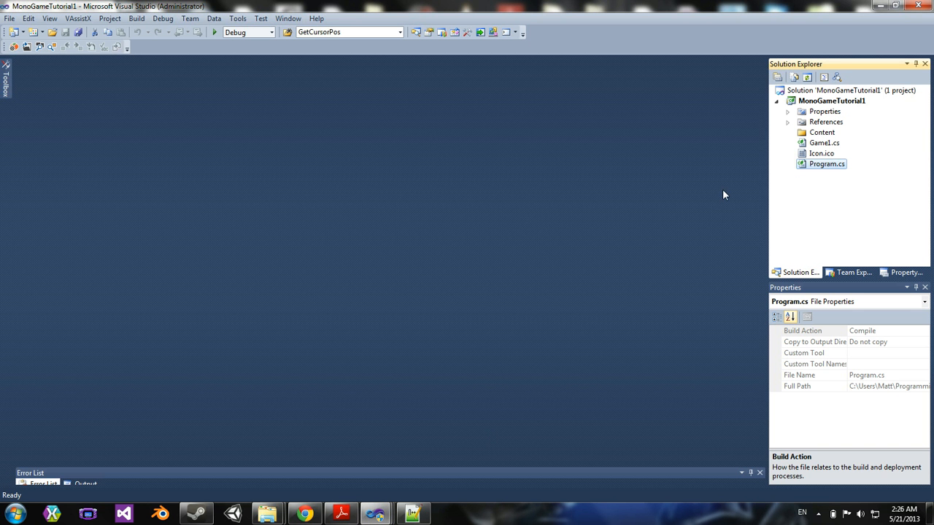
mouse_move(464, 312)
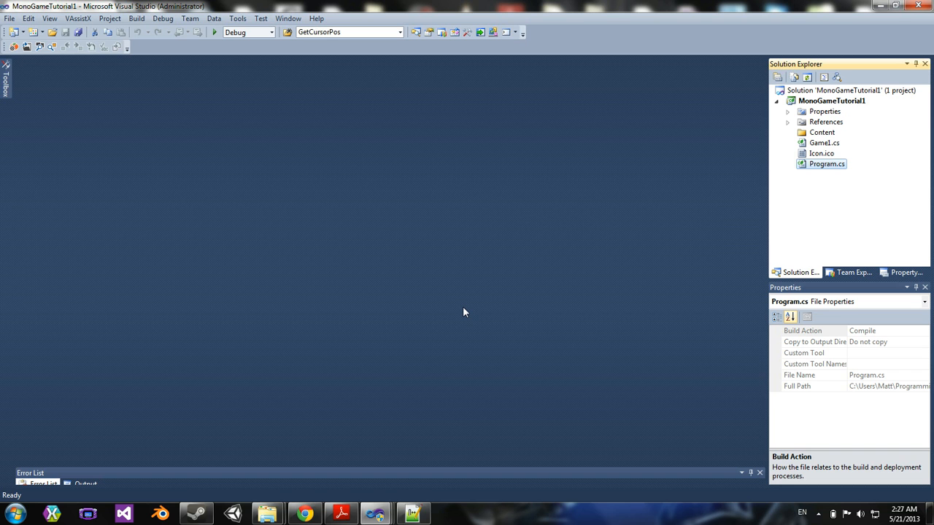
mouse_move(826, 147)
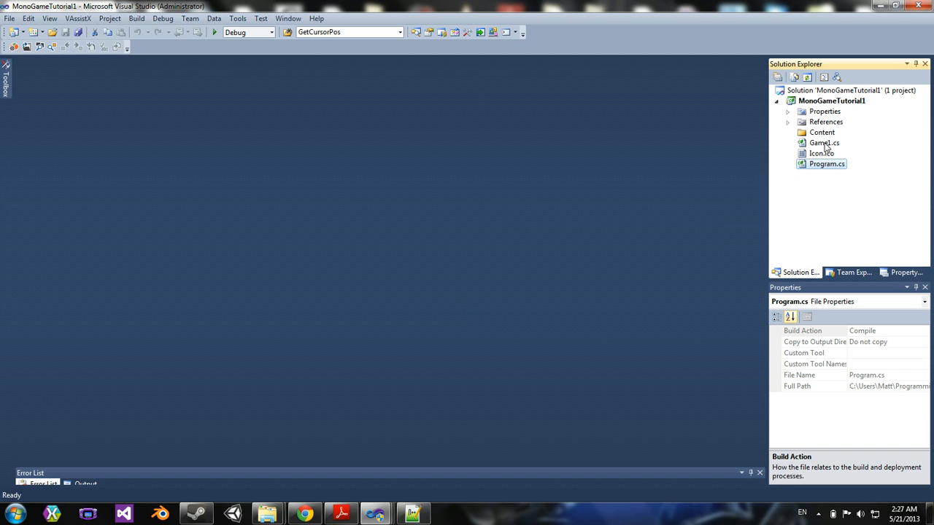
Step: Open Game1.cs from Solution Explorer and scroll through its constructor, Initialize, LoadContent, Update and Draw methods
double_click(823, 143)
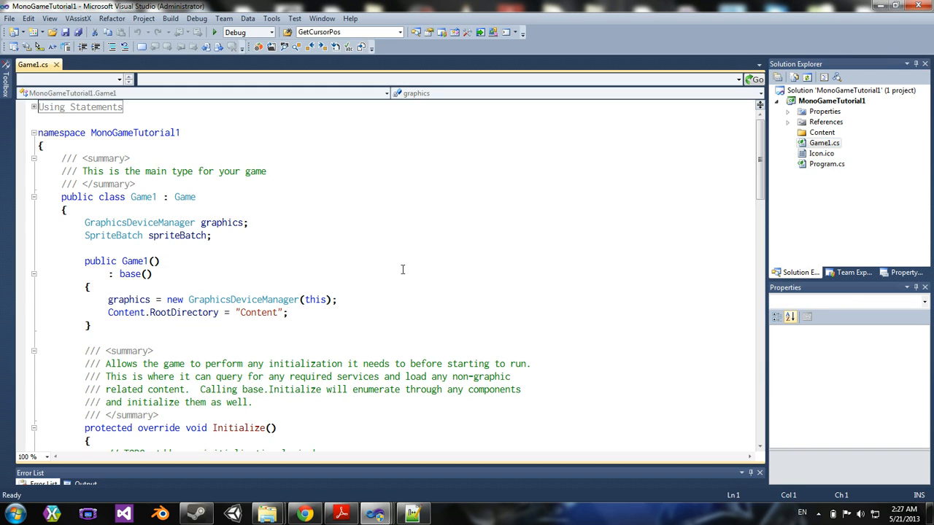
scroll(down, 3)
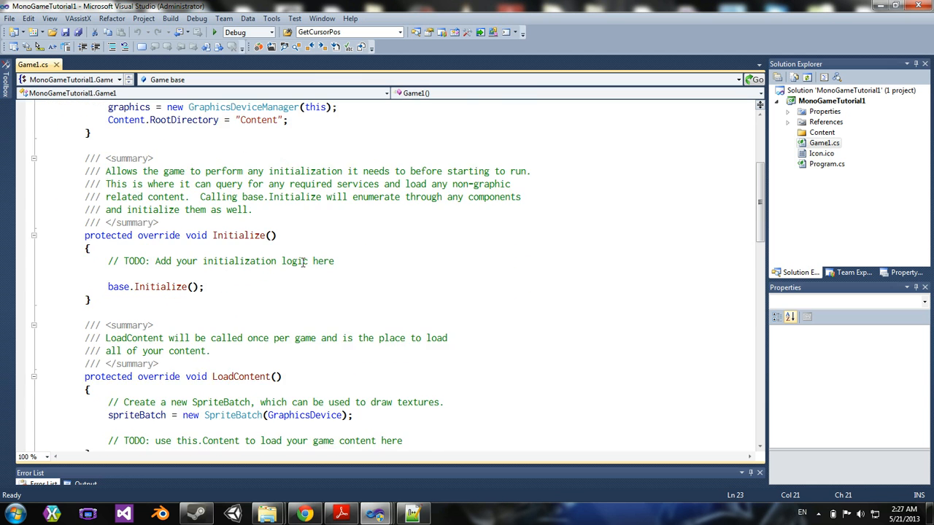
scroll(down, 3)
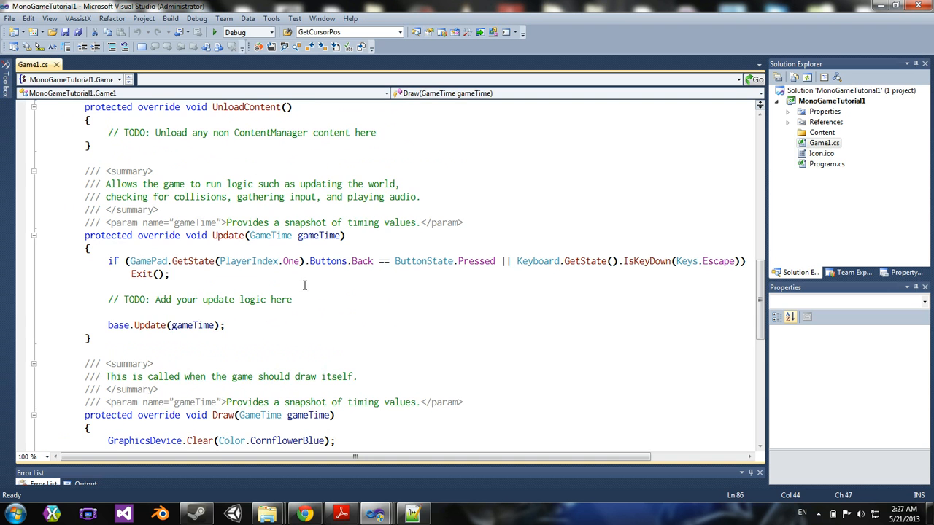
scroll(up, 3)
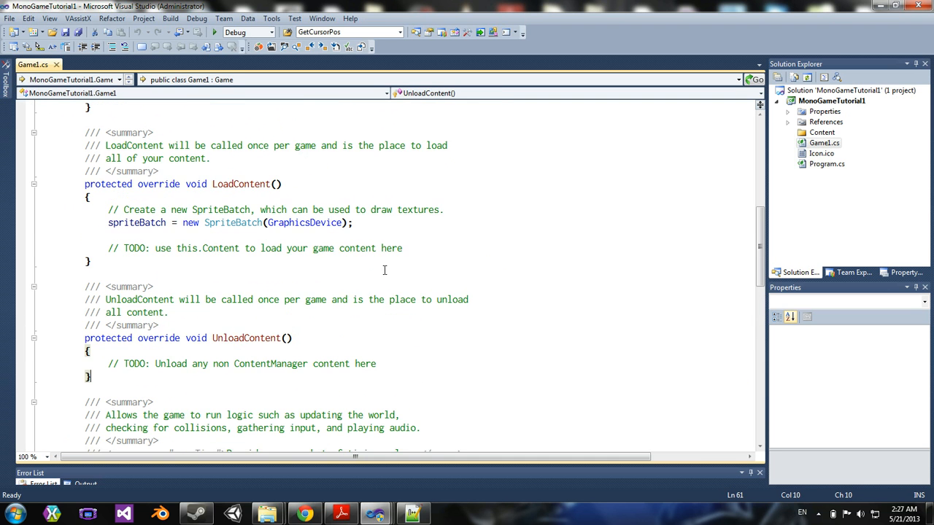
scroll(up, 3)
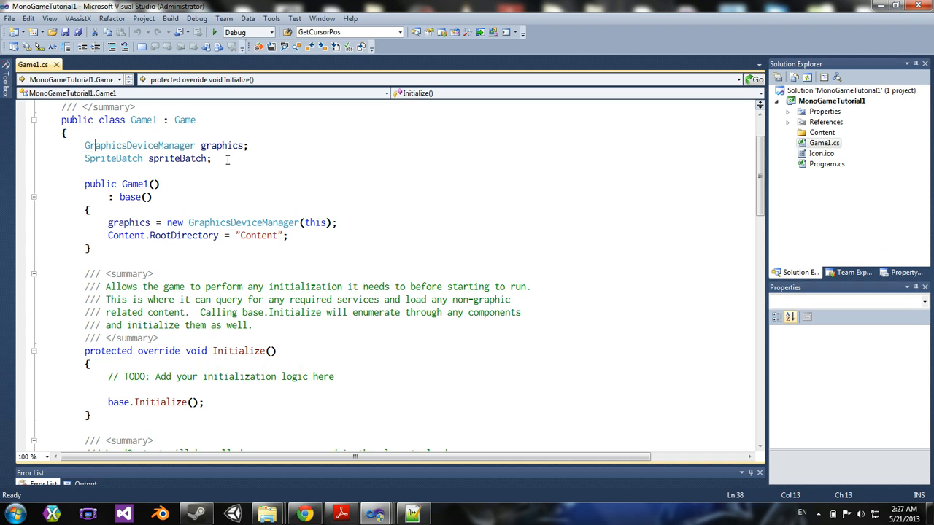
scroll(up, 3)
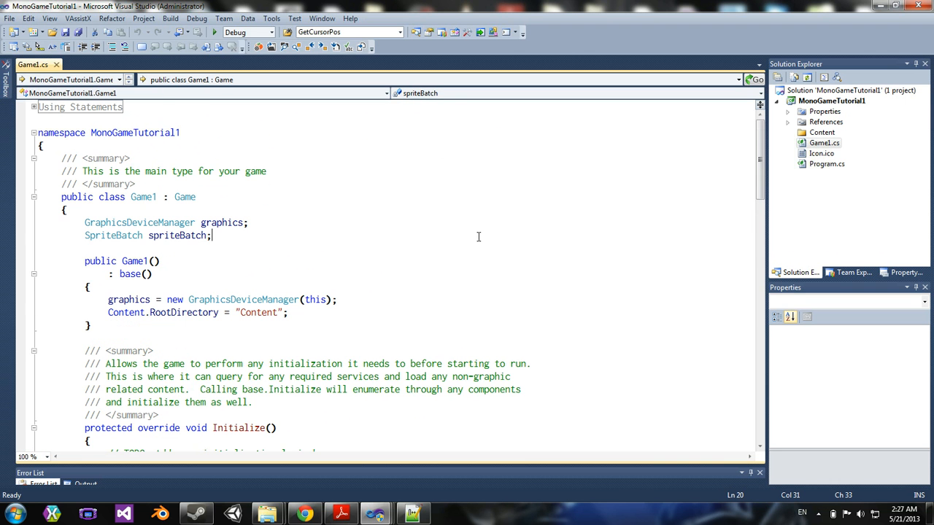
scroll(down, 3)
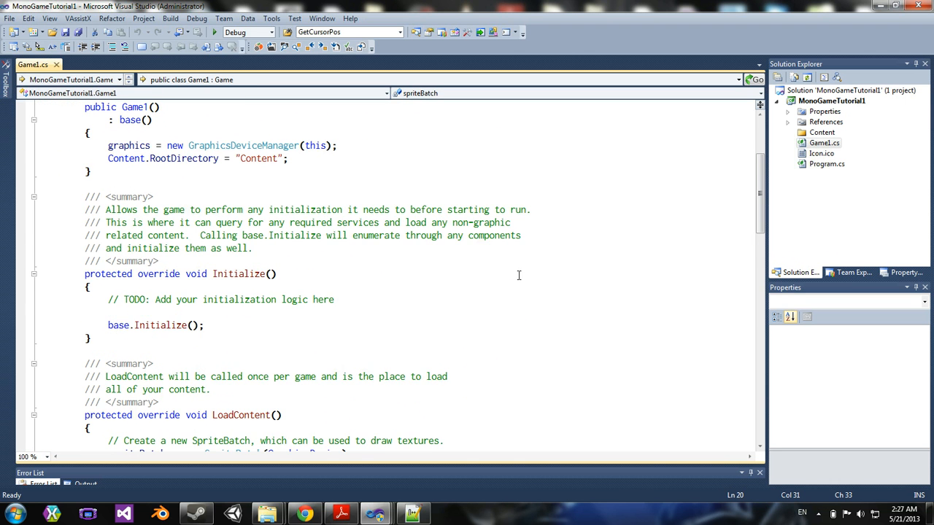
scroll(up, 3)
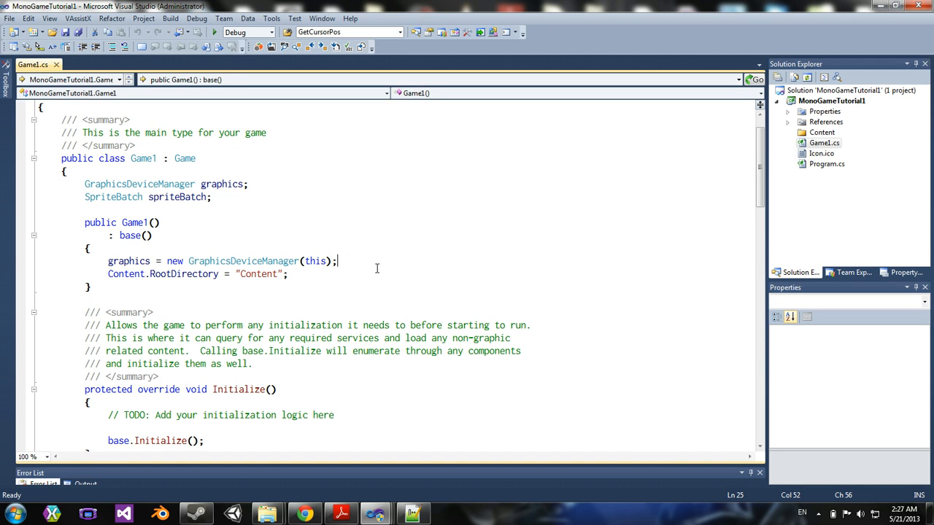
click(152, 234)
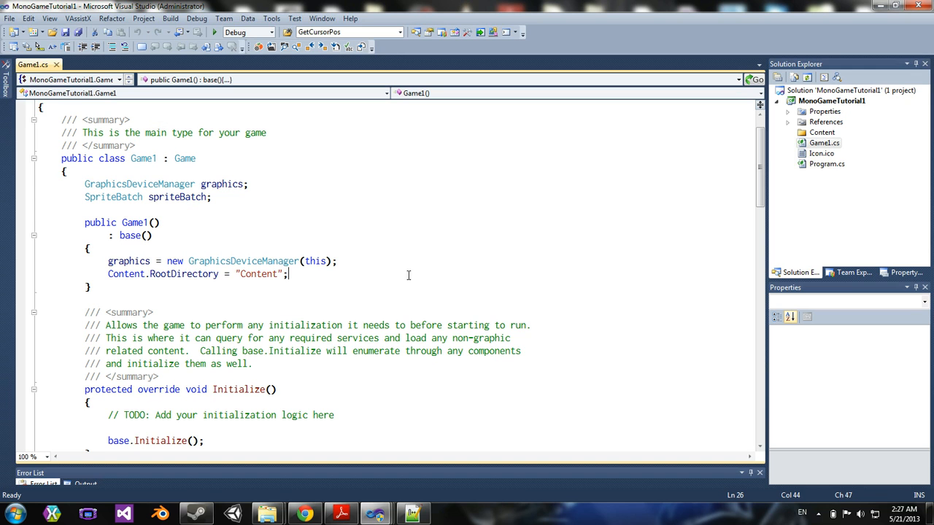
click(337, 260)
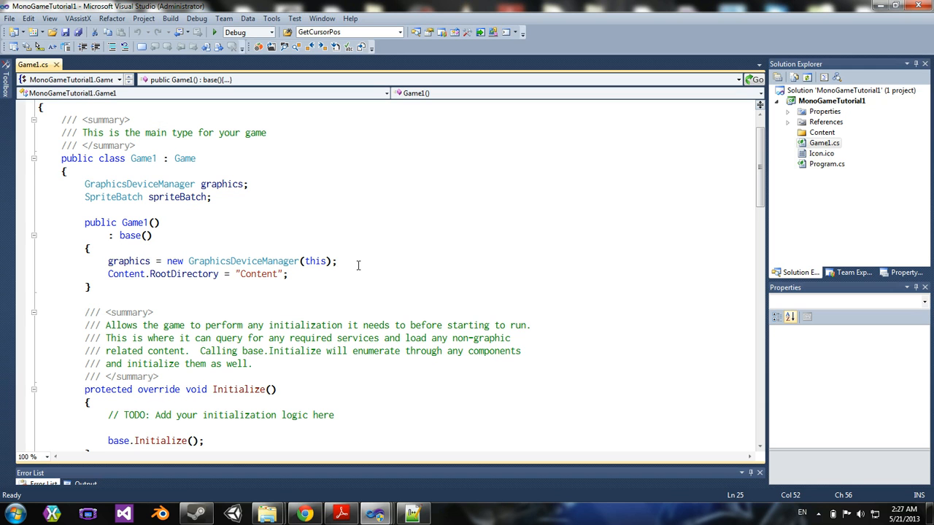
mouse_move(376, 263)
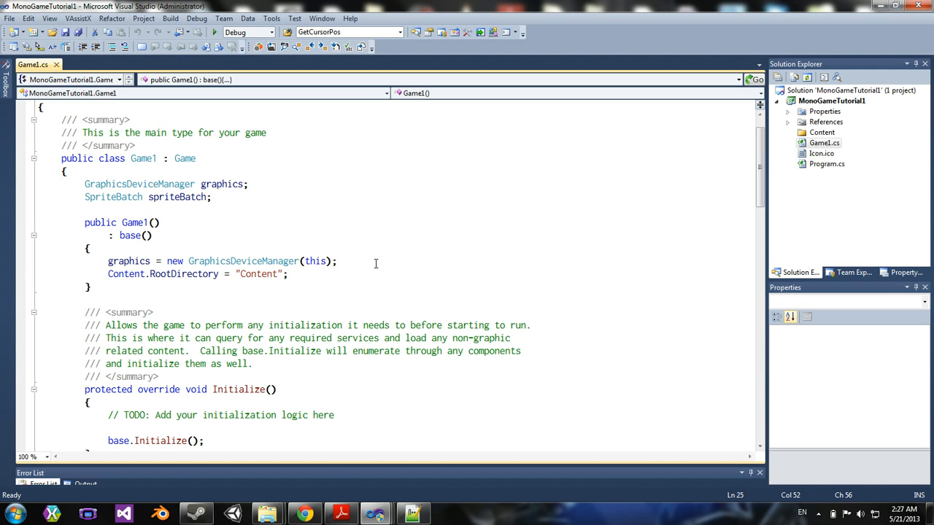